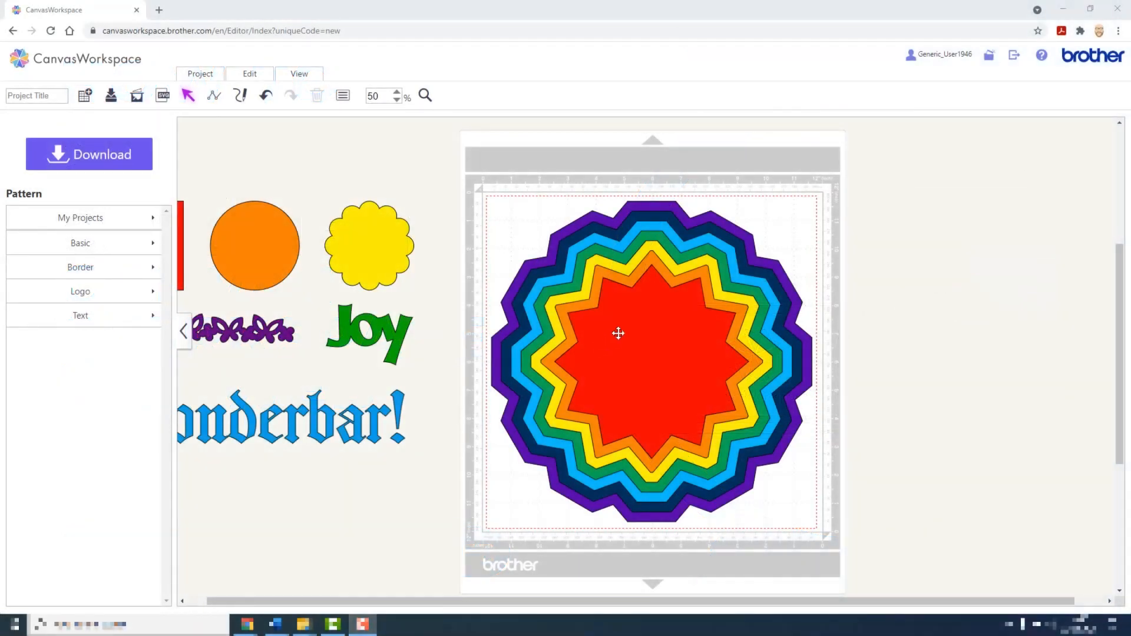
Select the layered rainbow starburst design on the mat.
click(618, 332)
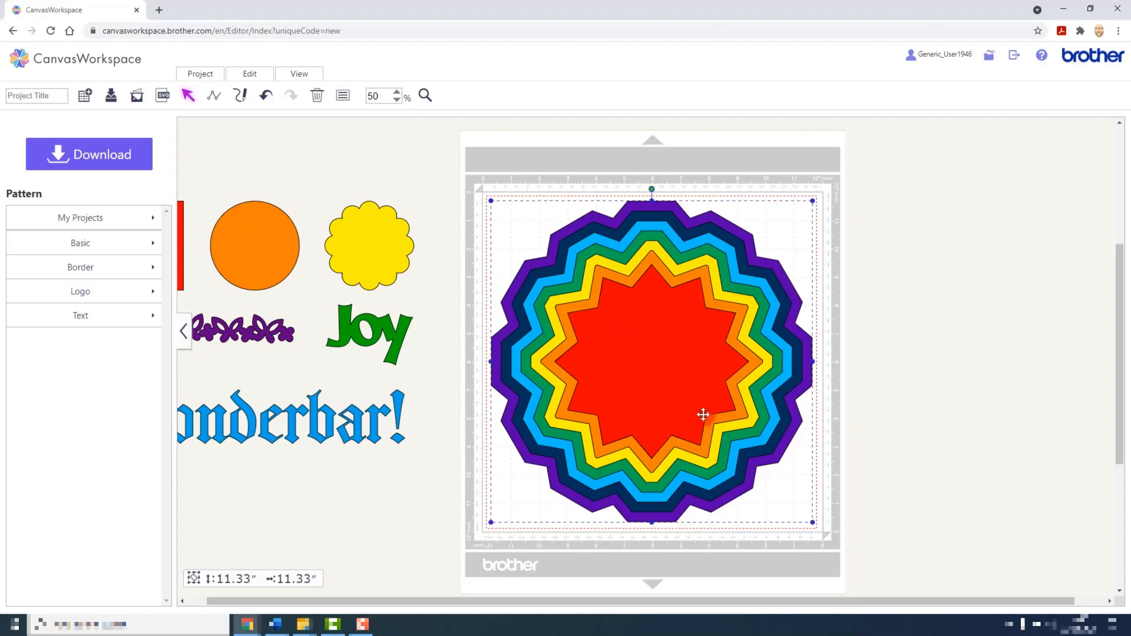
mouse_move(693, 235)
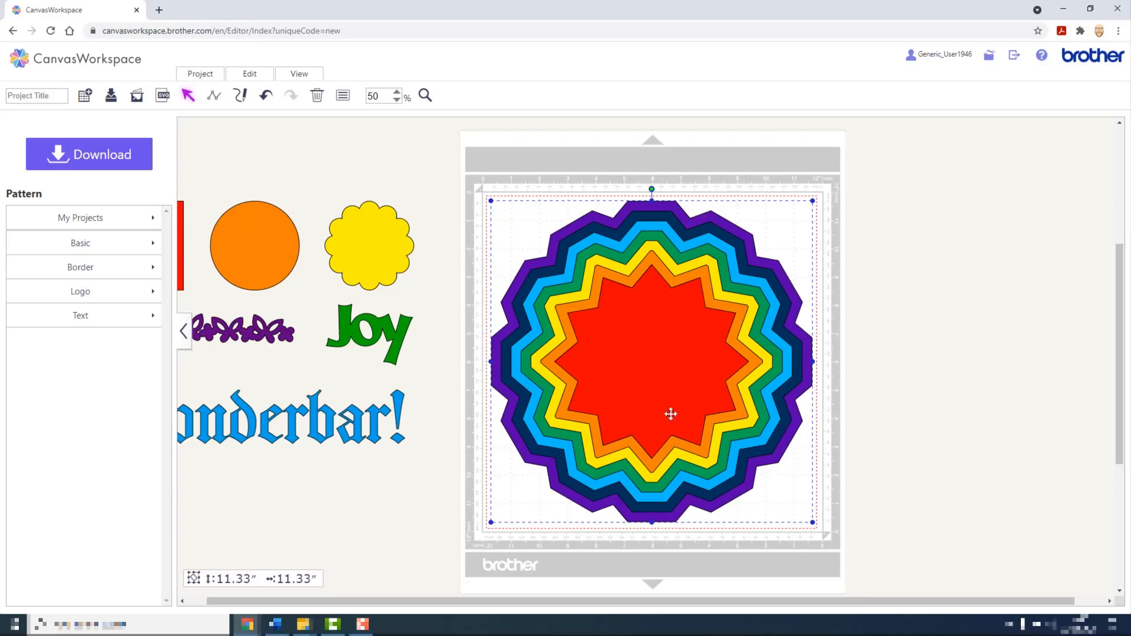
mouse_move(670, 414)
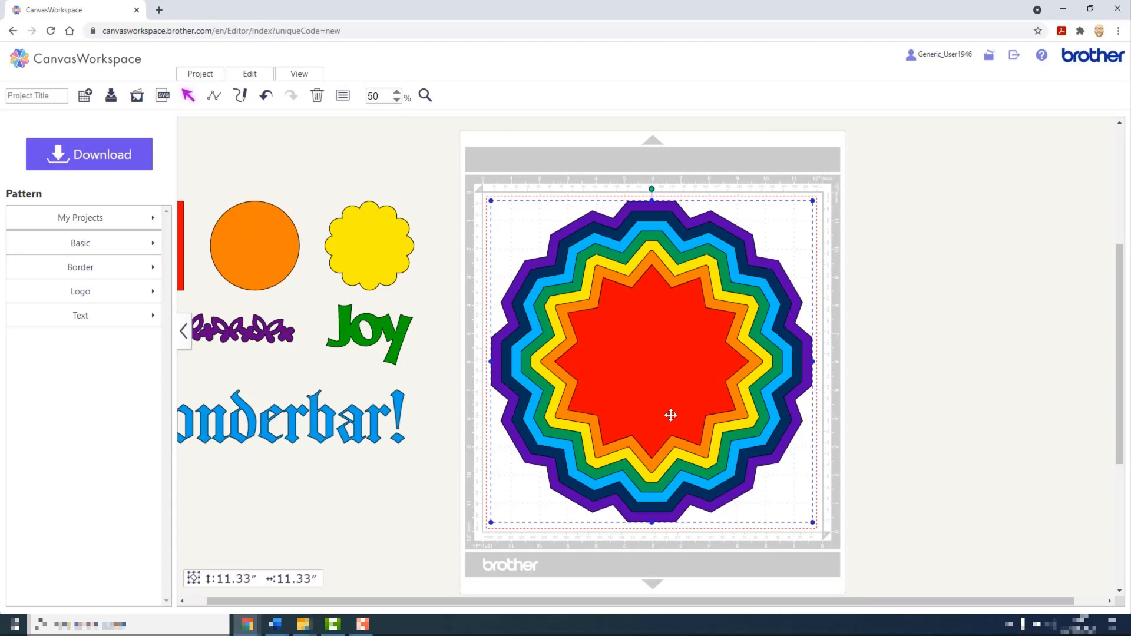
mouse_move(517, 358)
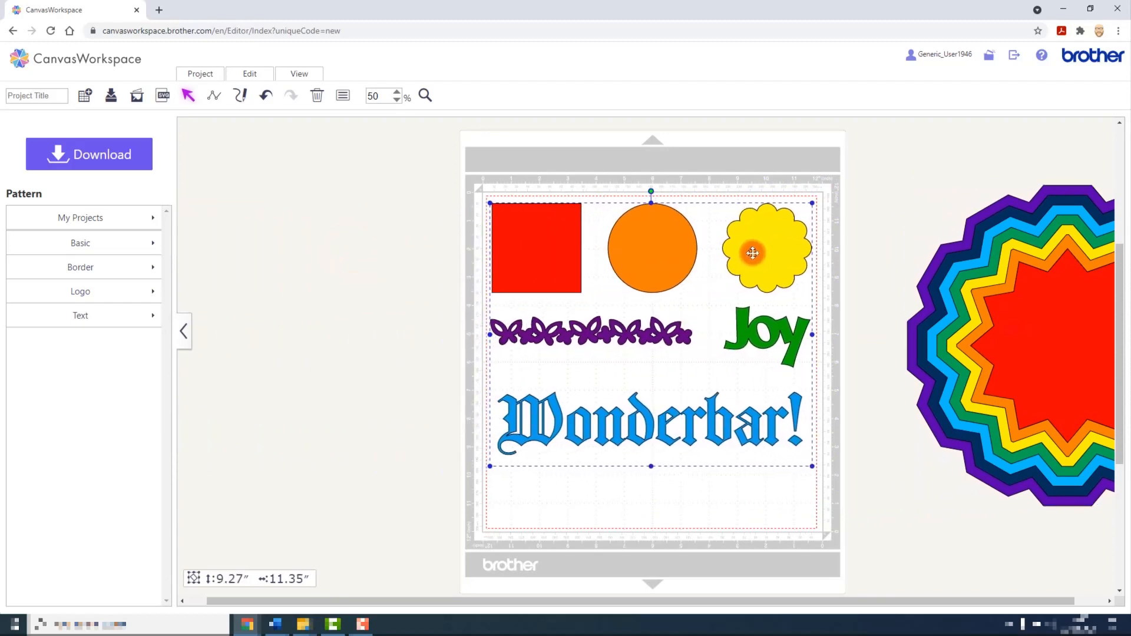
Fit the view to the test shapes and select the red square.
click(299, 74)
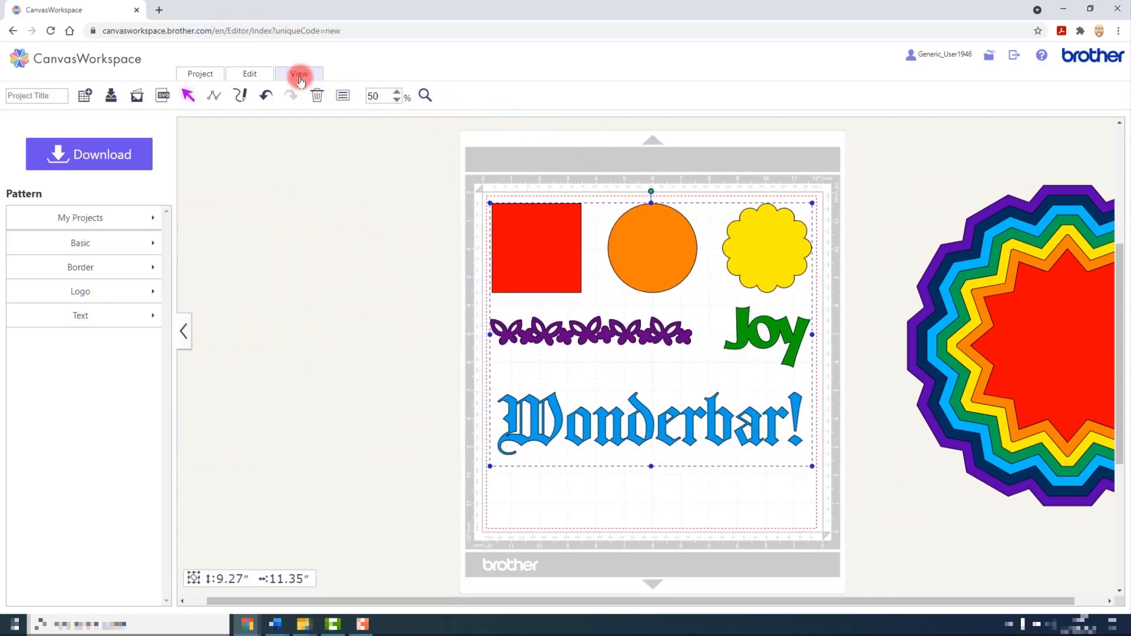
click(298, 74)
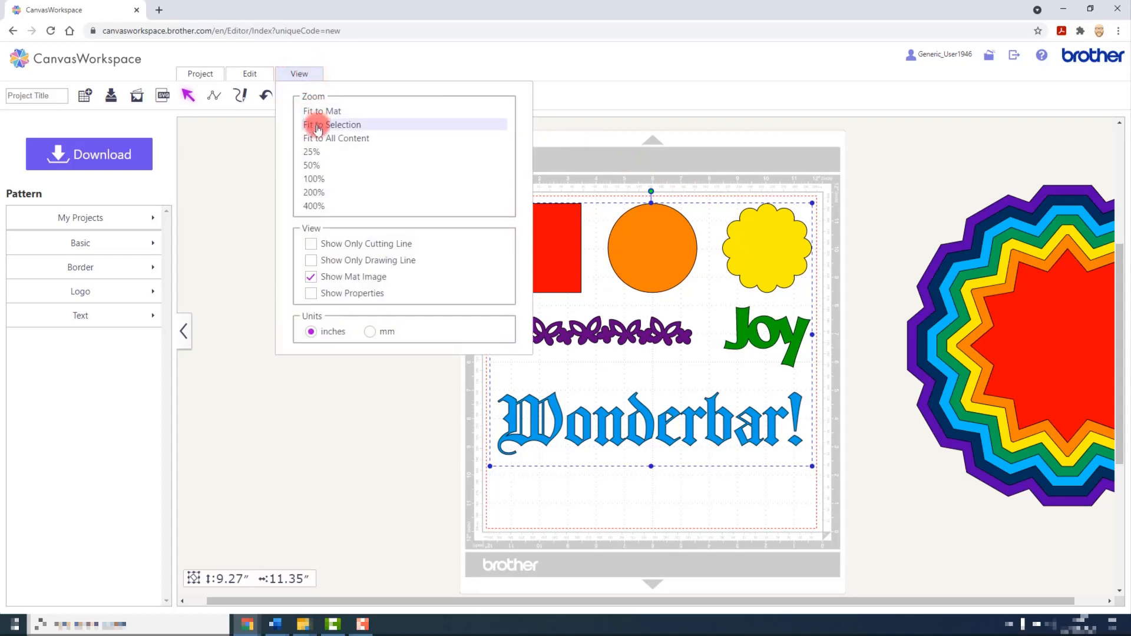
click(331, 124)
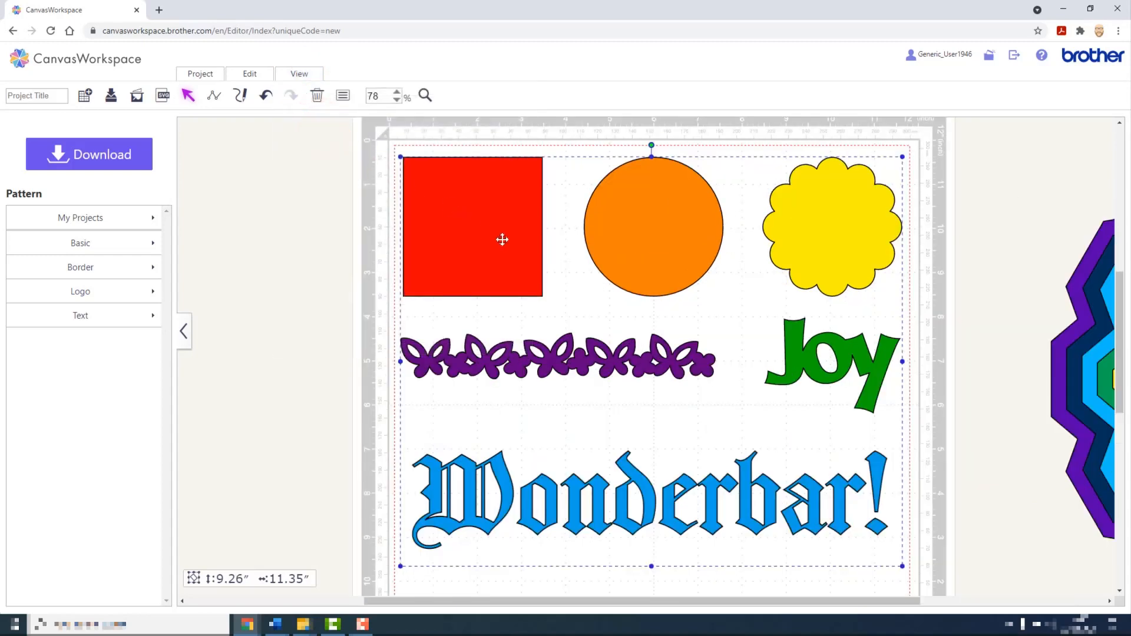
mouse_move(518, 242)
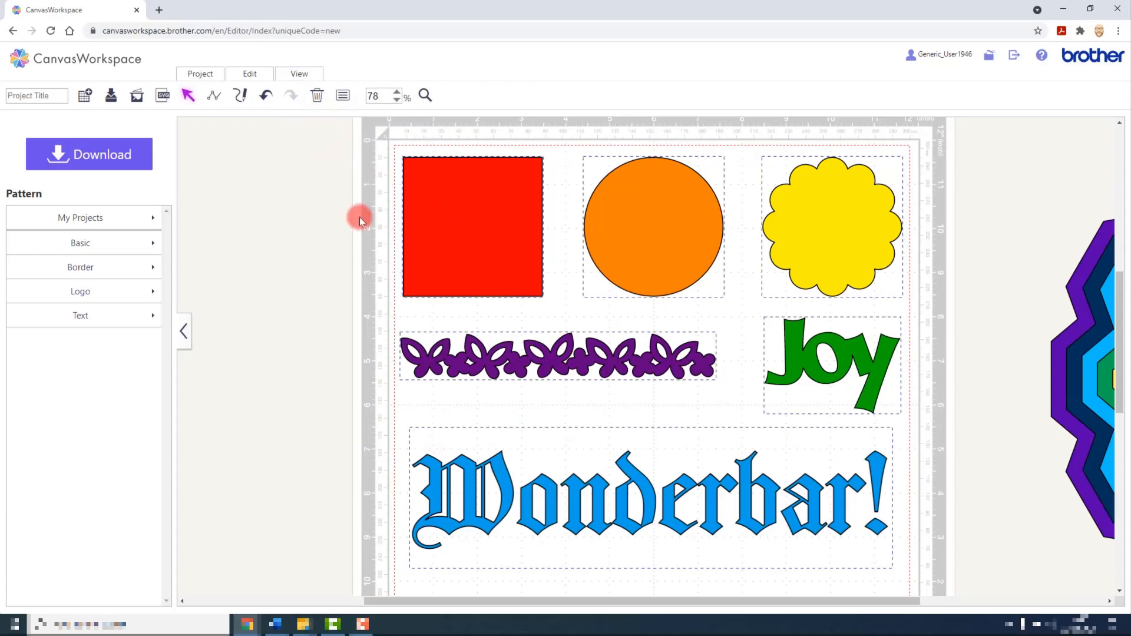
mouse_move(369, 218)
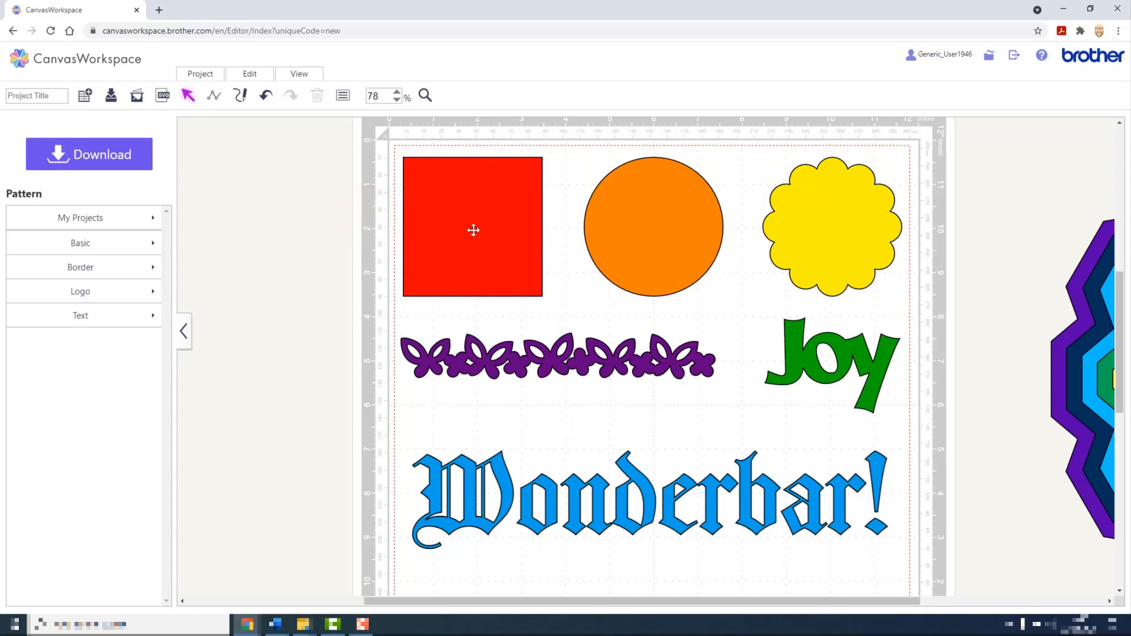
click(472, 228)
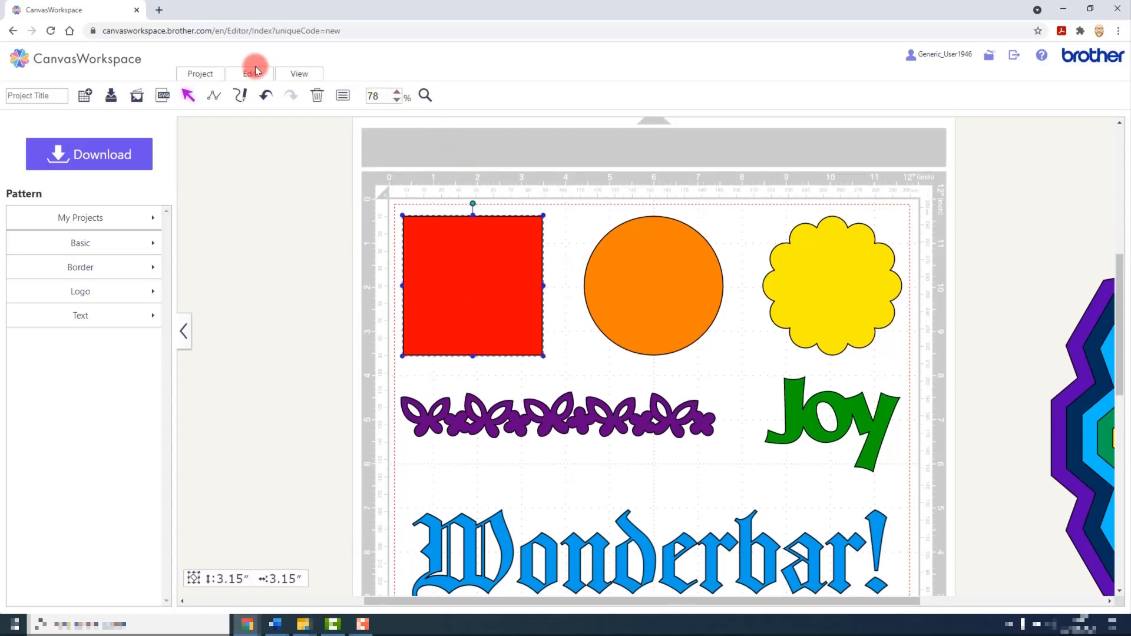
Open the Edit tab's commands for the selected 3.15-inch red square.
click(248, 74)
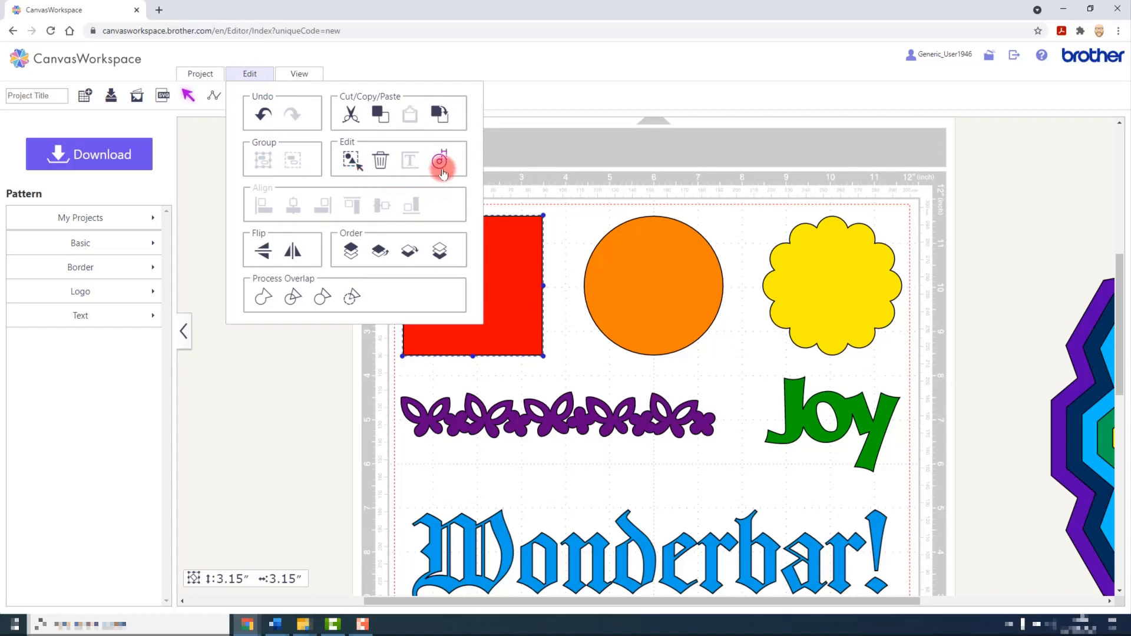
mouse_move(440, 160)
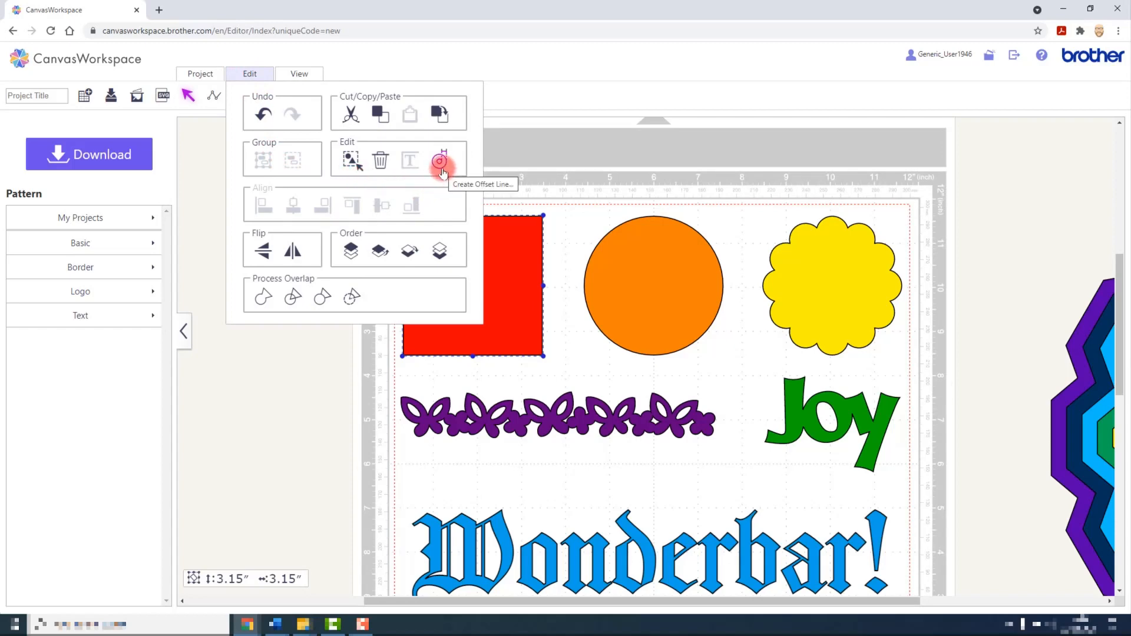
Create a 0.2-inch outward offset of the red square with bevel corners, keeping the original.
click(440, 160)
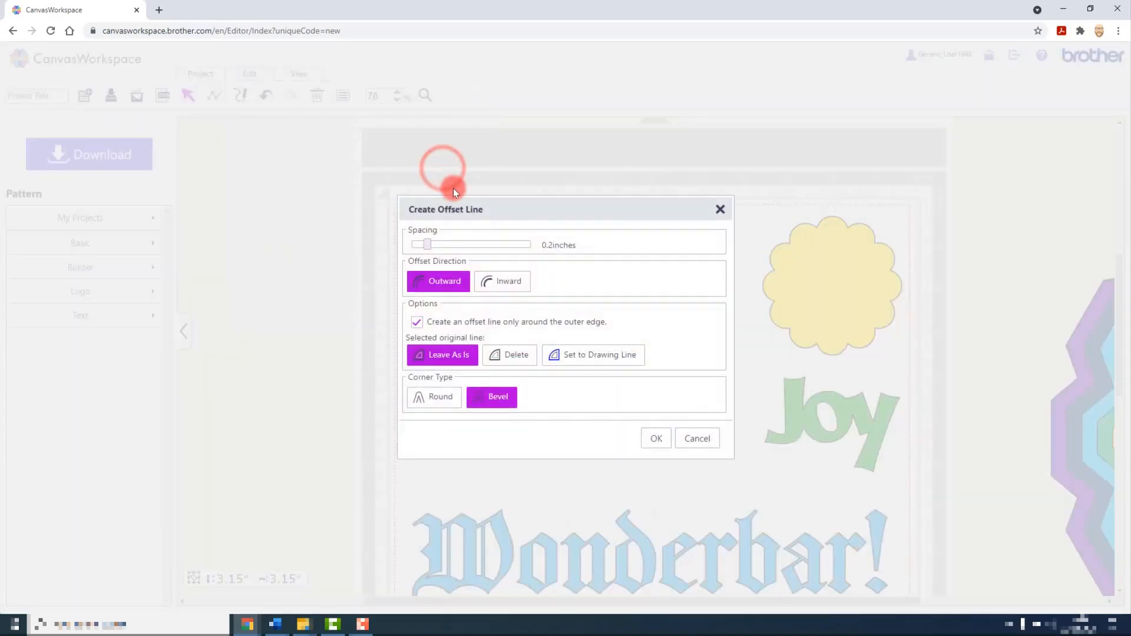
mouse_move(603, 235)
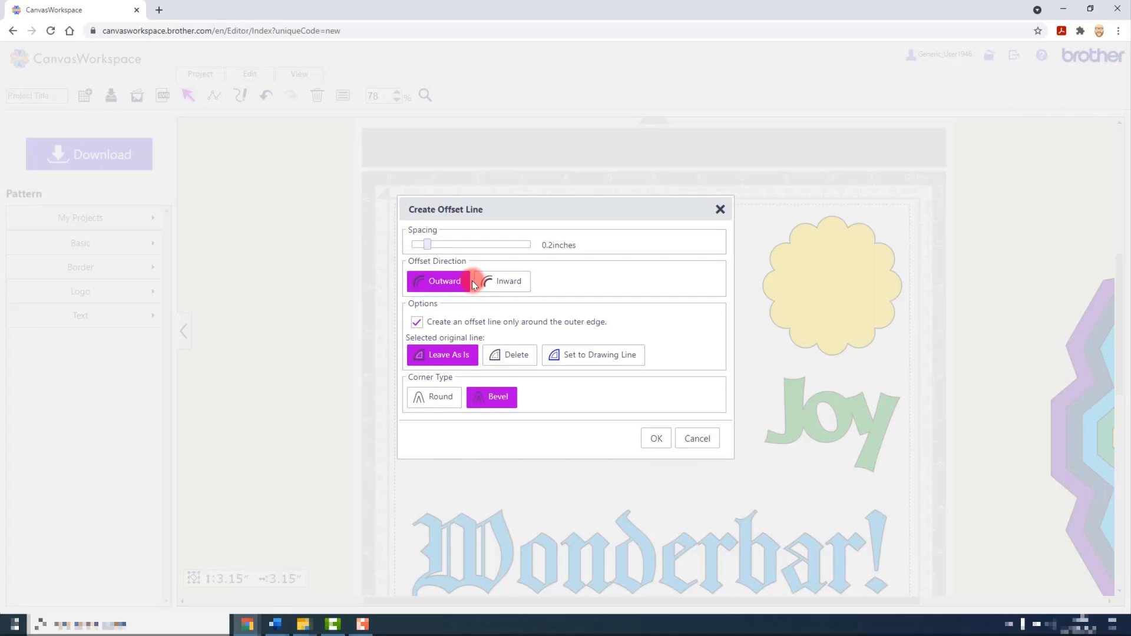
click(508, 282)
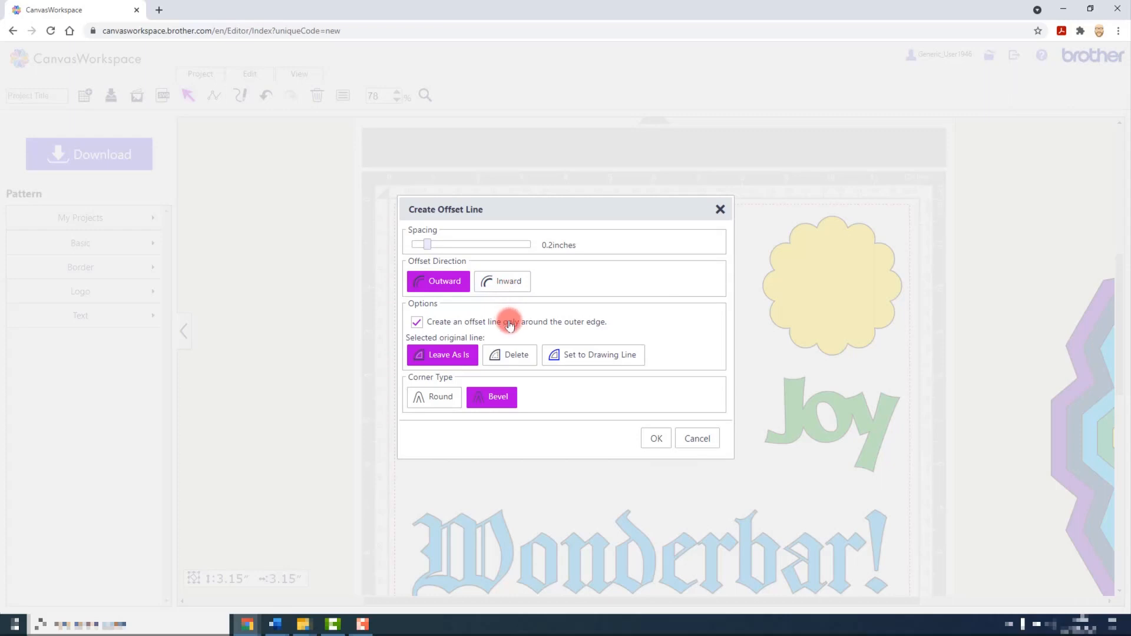
mouse_move(681, 424)
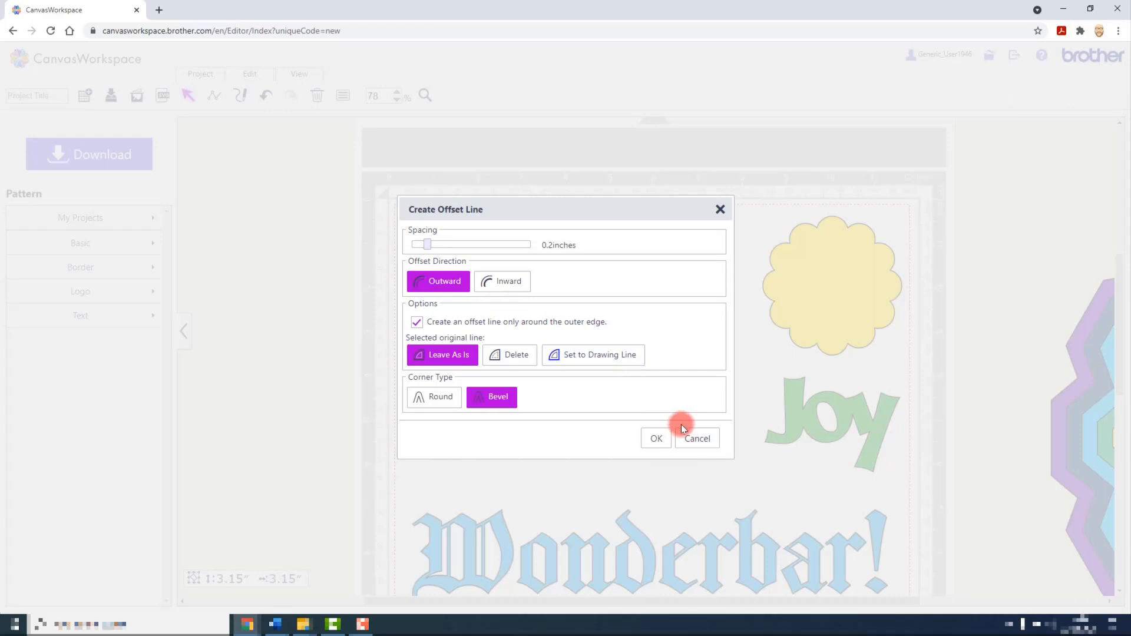
mouse_move(586, 319)
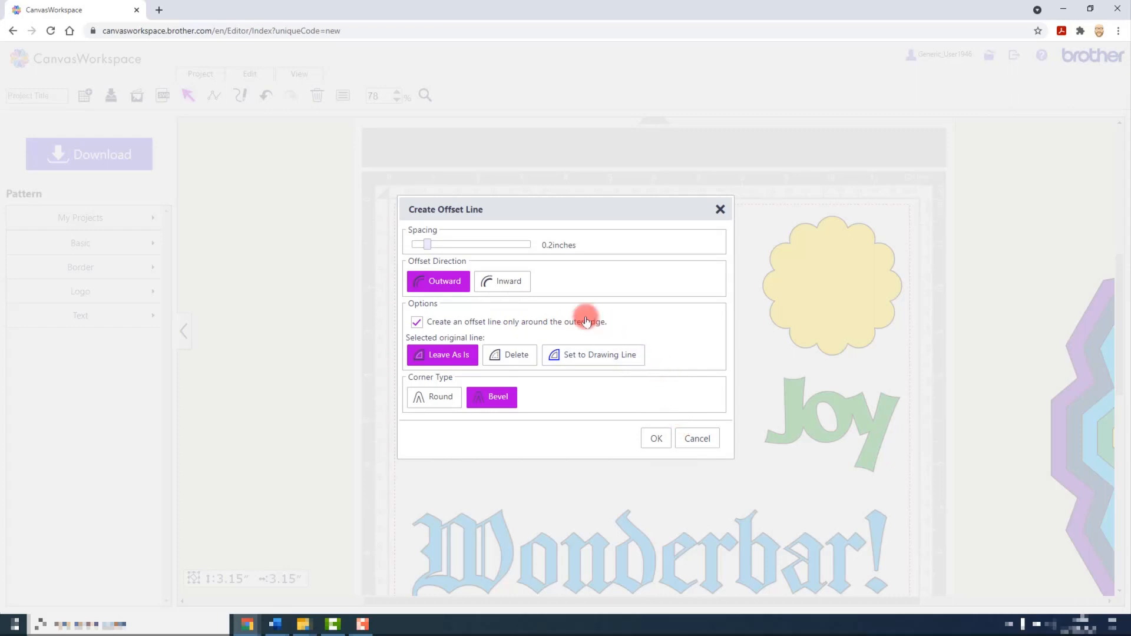
mouse_move(594, 334)
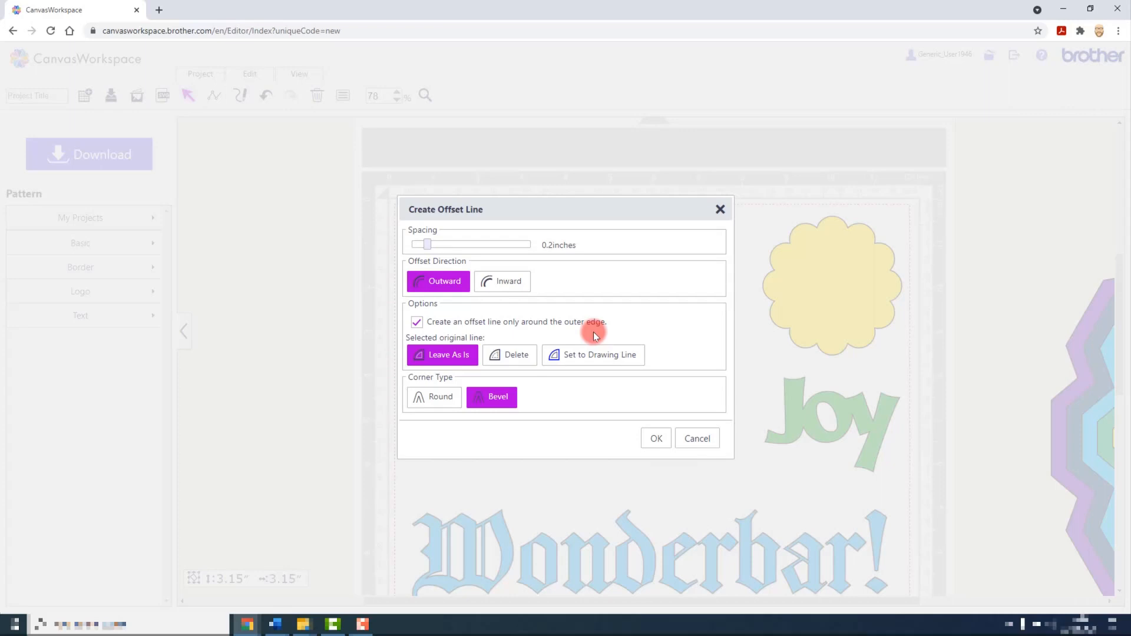
mouse_move(590, 333)
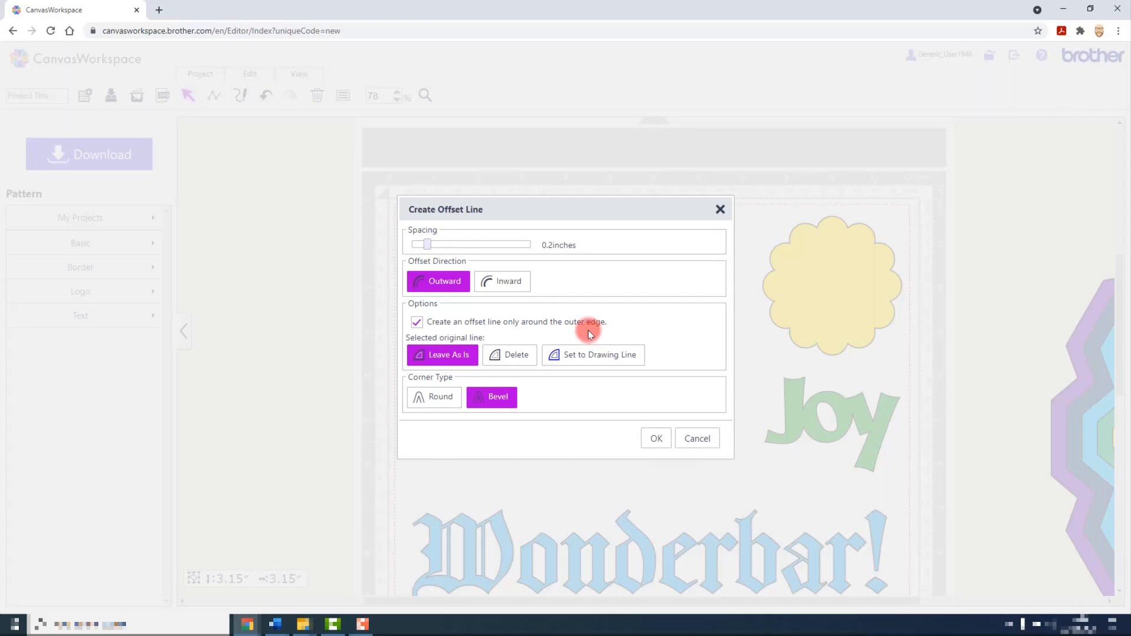
mouse_move(474, 375)
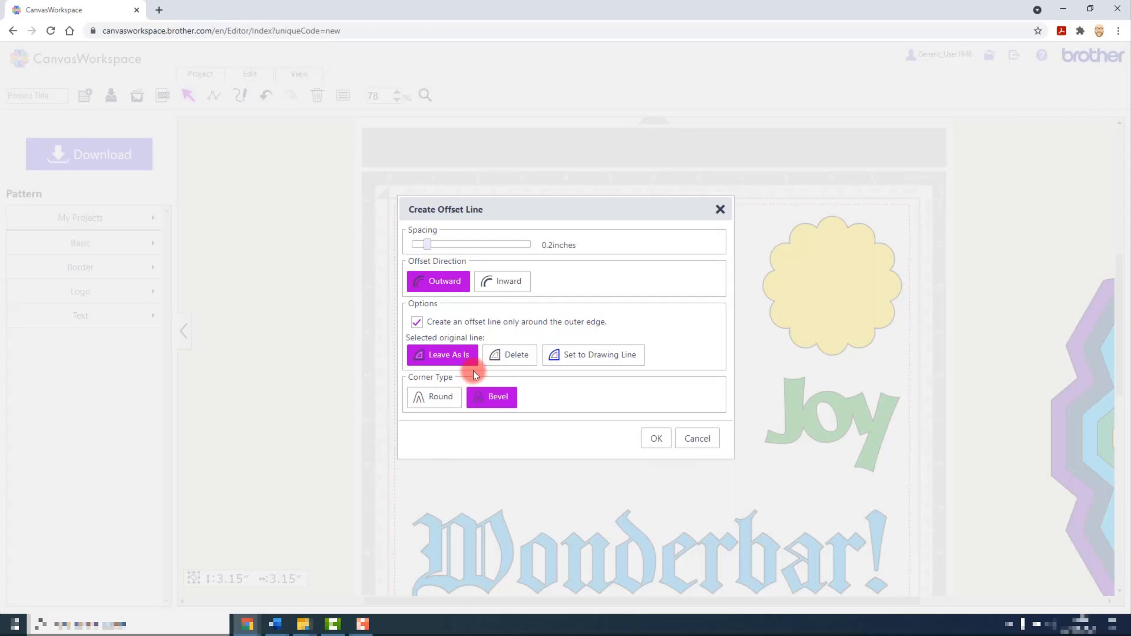
mouse_move(507, 373)
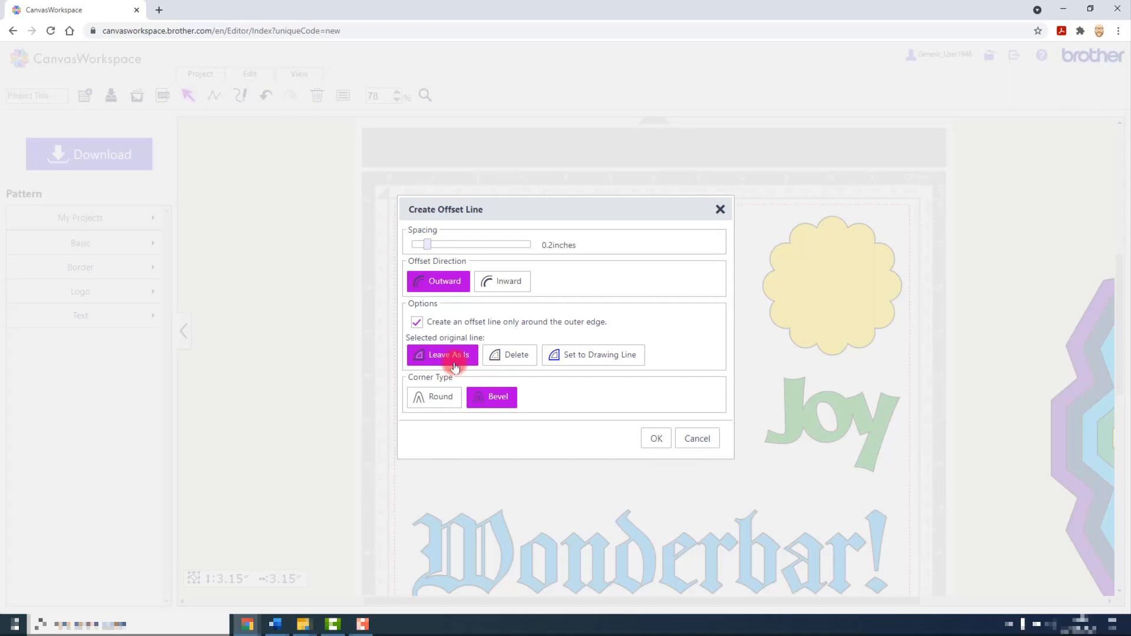
mouse_move(524, 374)
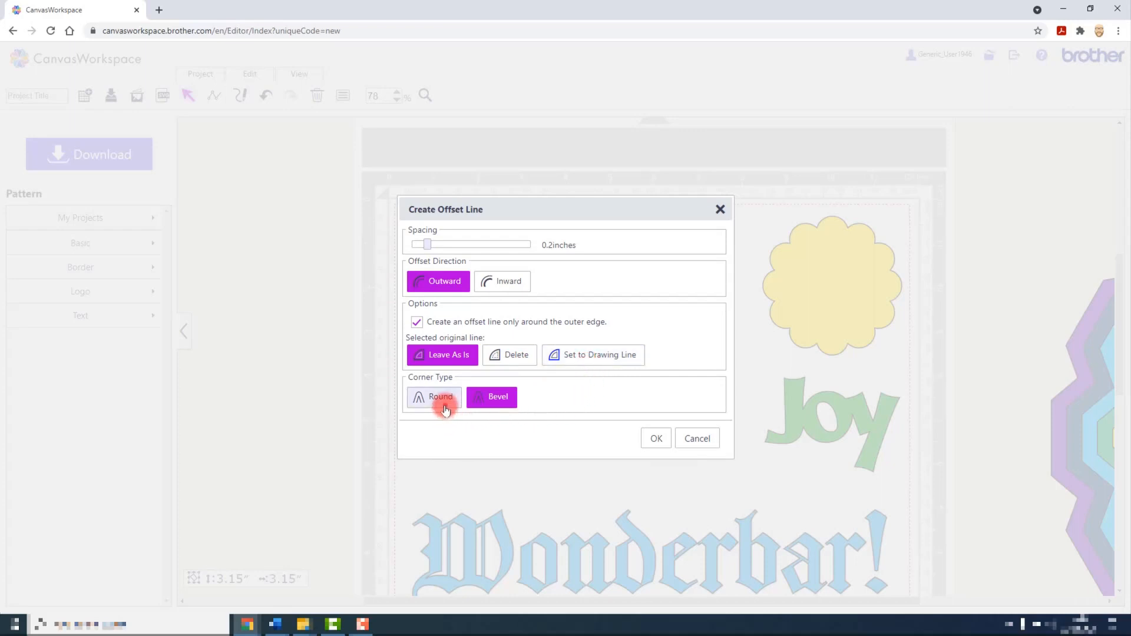
click(492, 397)
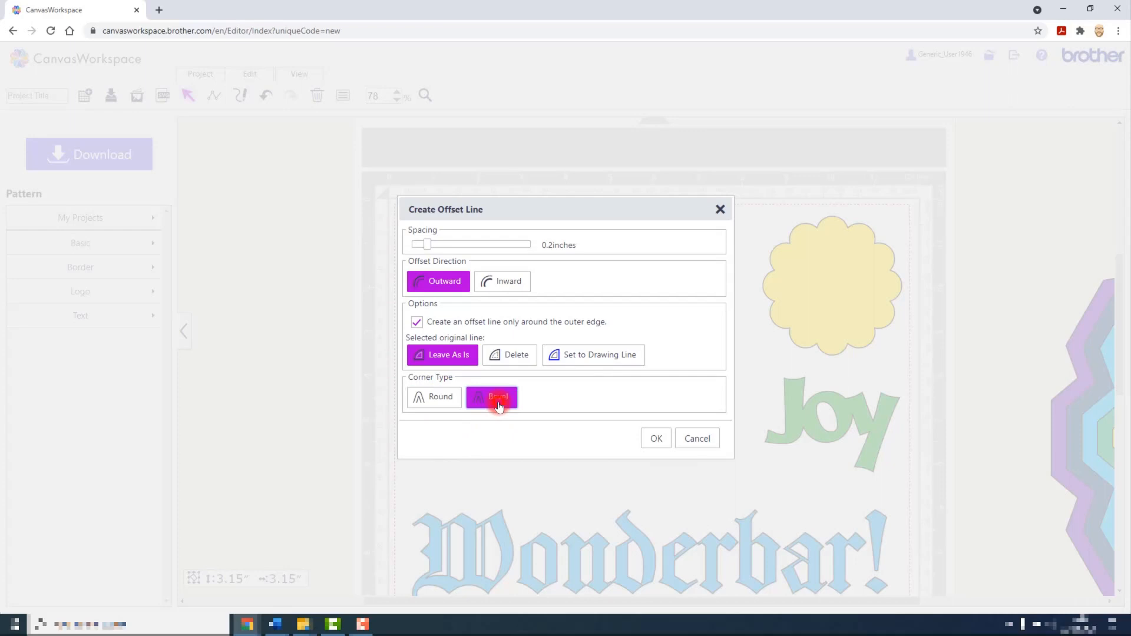
click(433, 397)
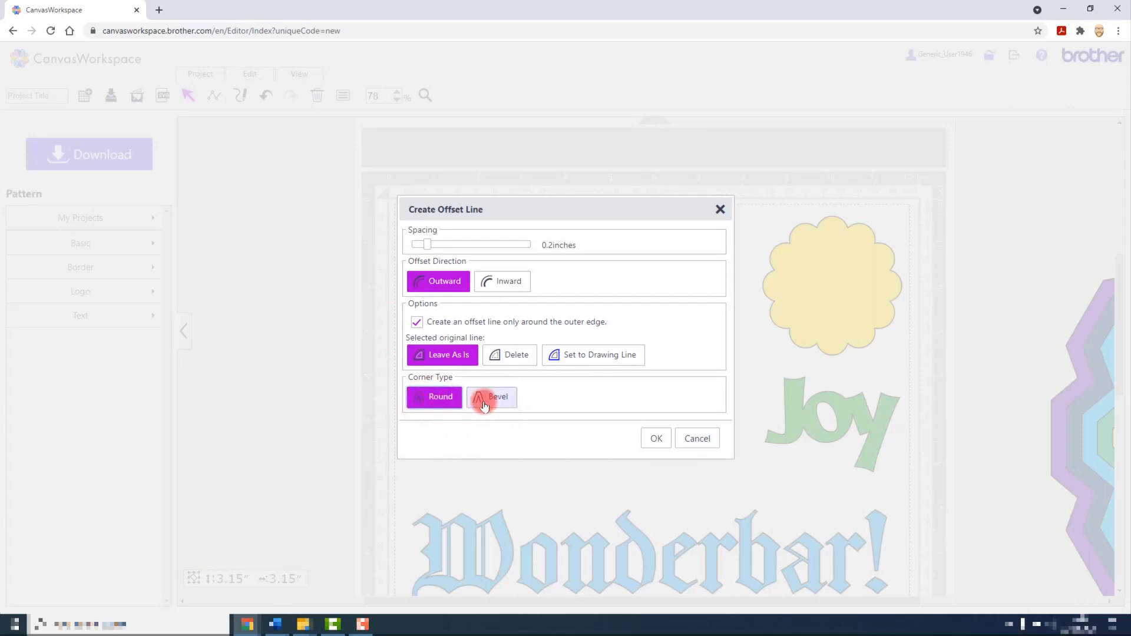
click(491, 397)
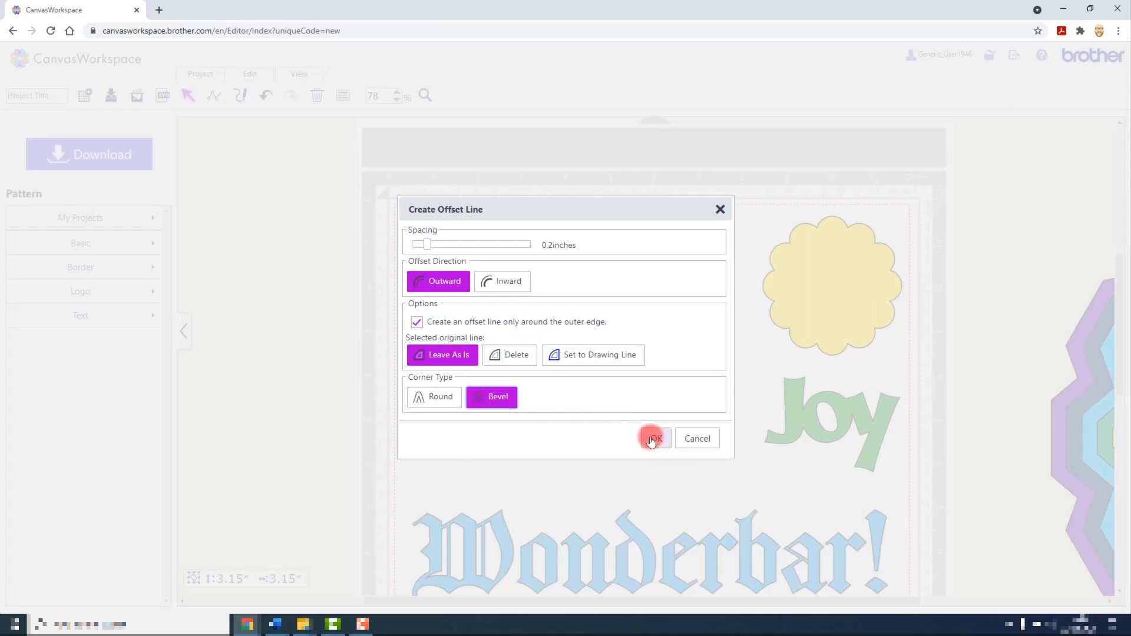
click(652, 439)
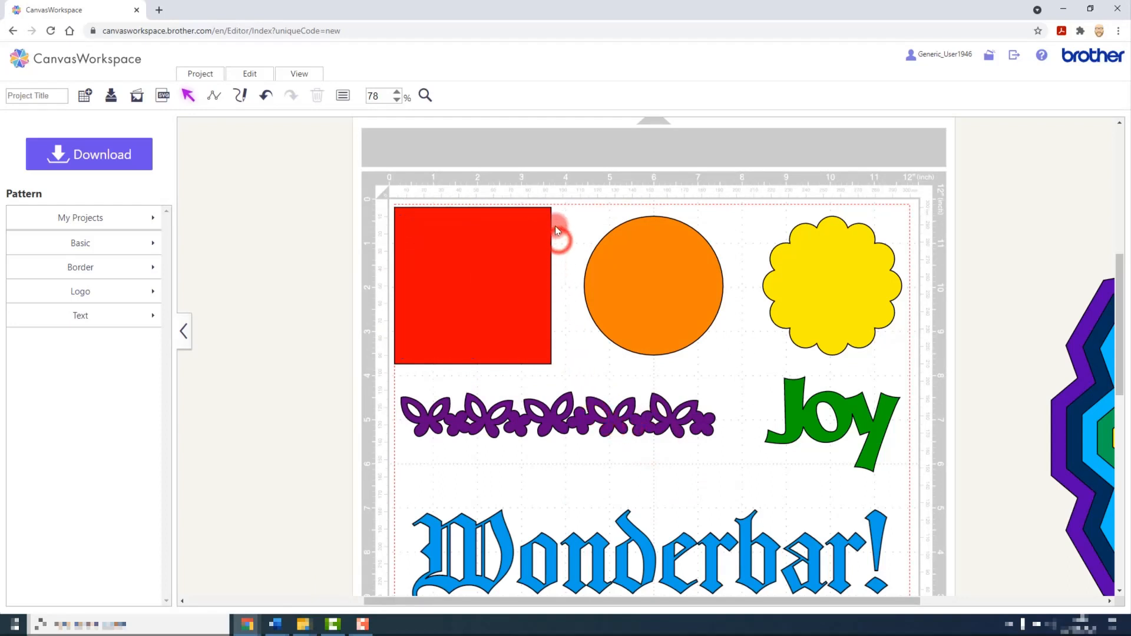
Move the 3.55-inch offset square off the left edge of the mat.
click(473, 285)
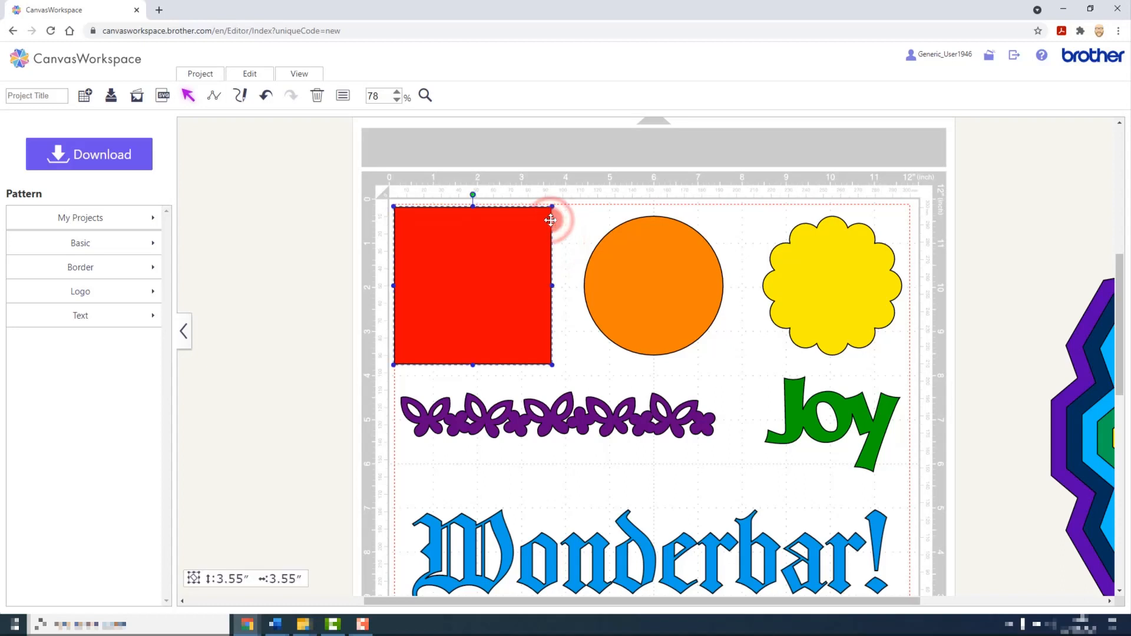
drag(550, 219, 446, 216)
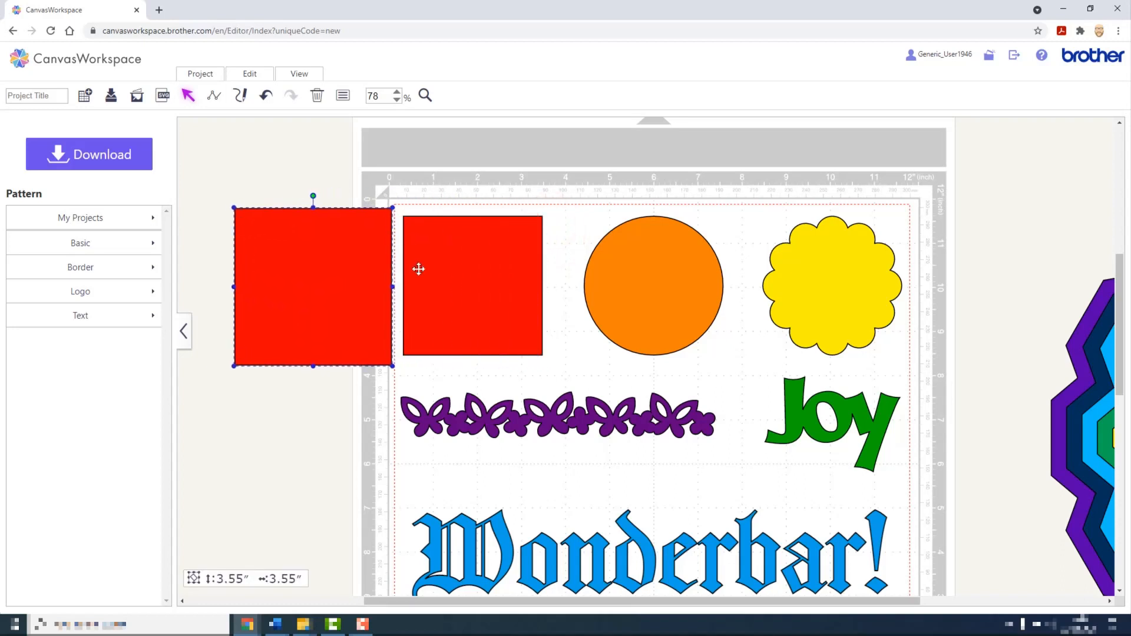
mouse_move(379, 266)
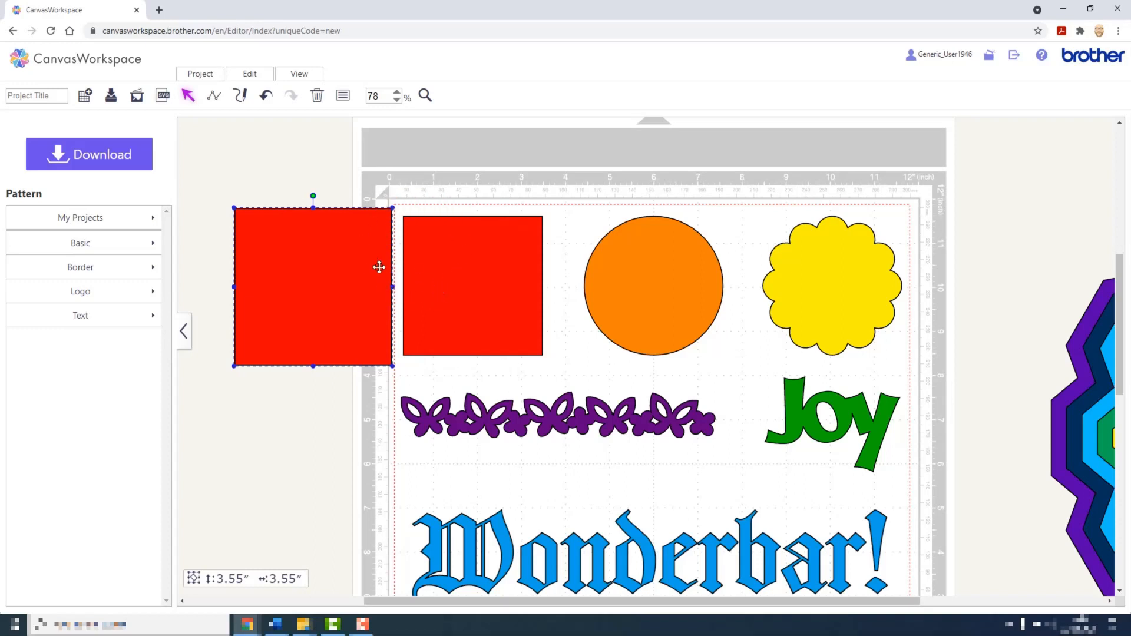
mouse_move(454, 271)
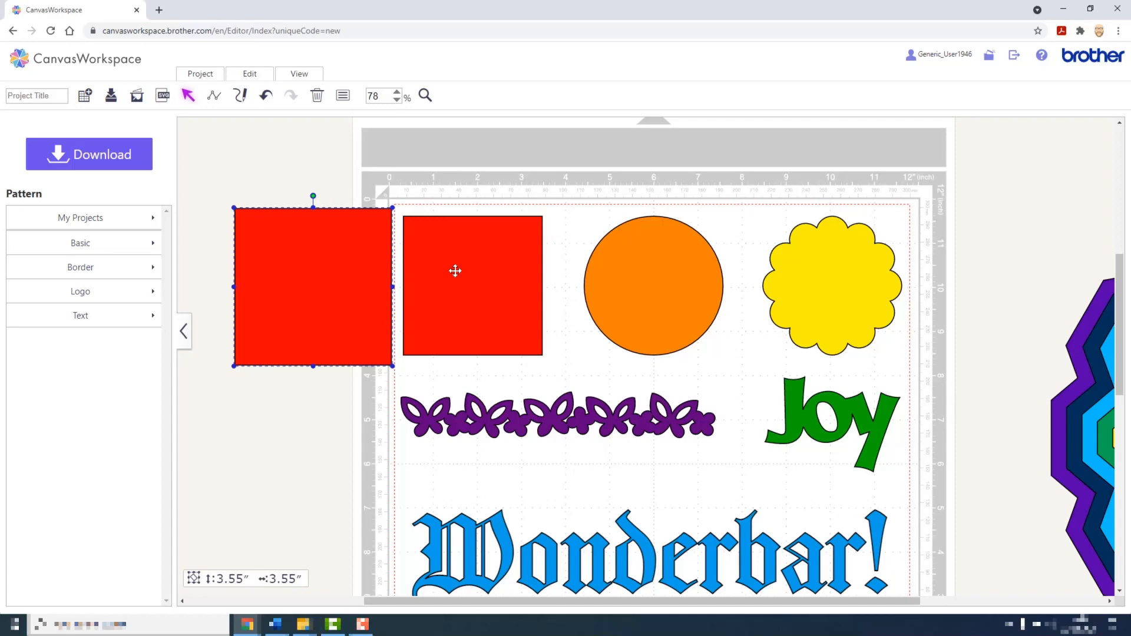
mouse_move(646, 290)
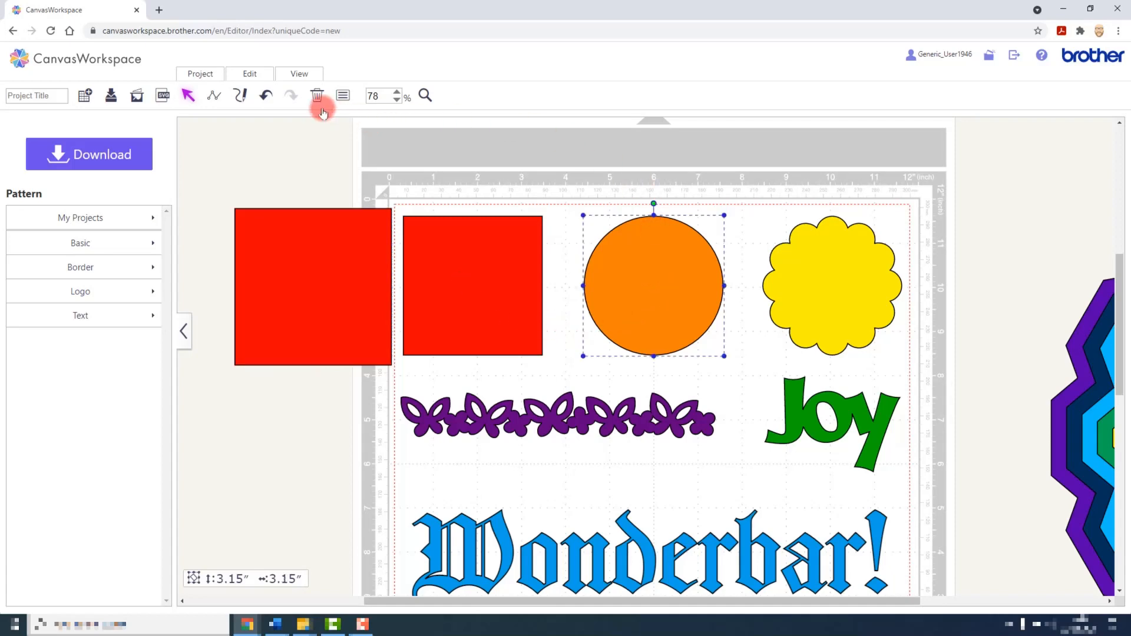
Replace the orange circle with a 0.12-inch inward, round-cornered offset, deleting the original line.
click(249, 74)
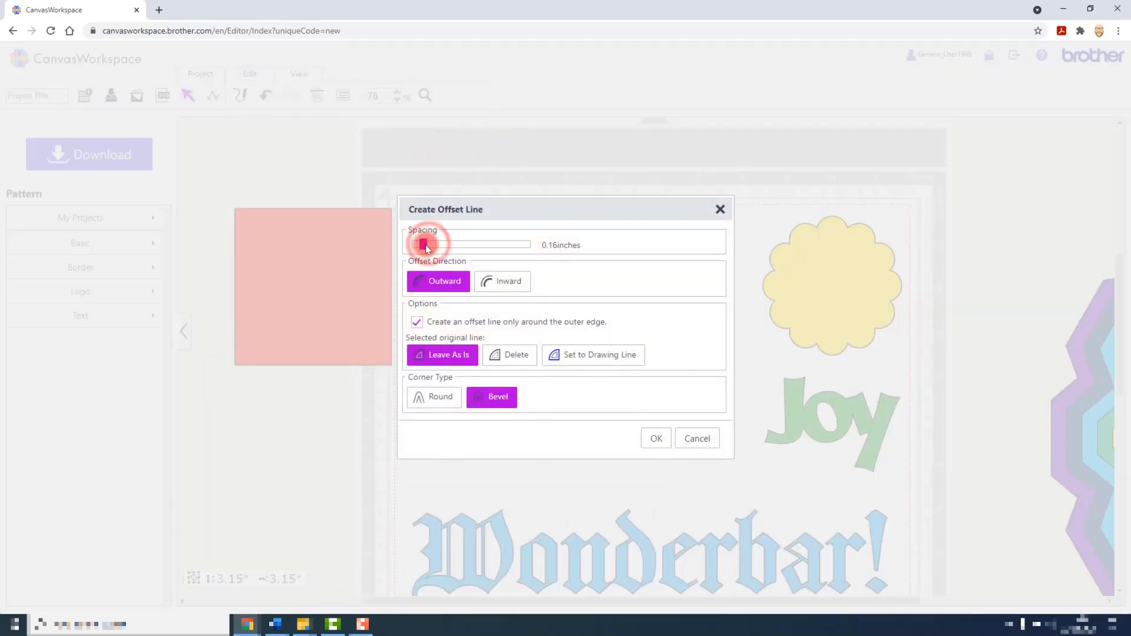
drag(422, 244, 417, 244)
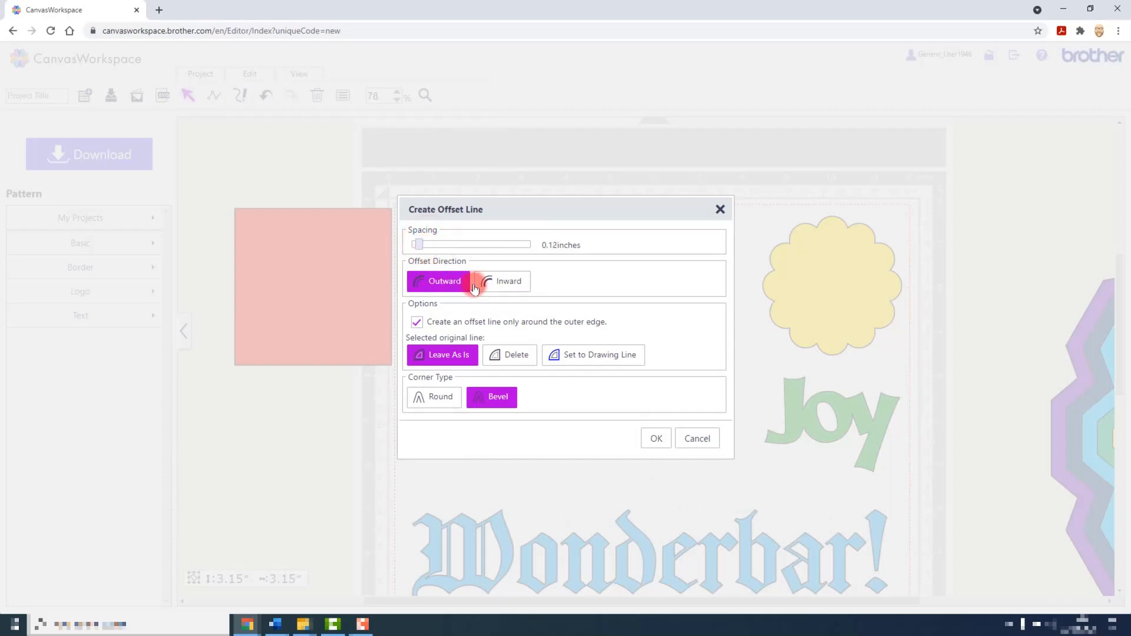
click(508, 282)
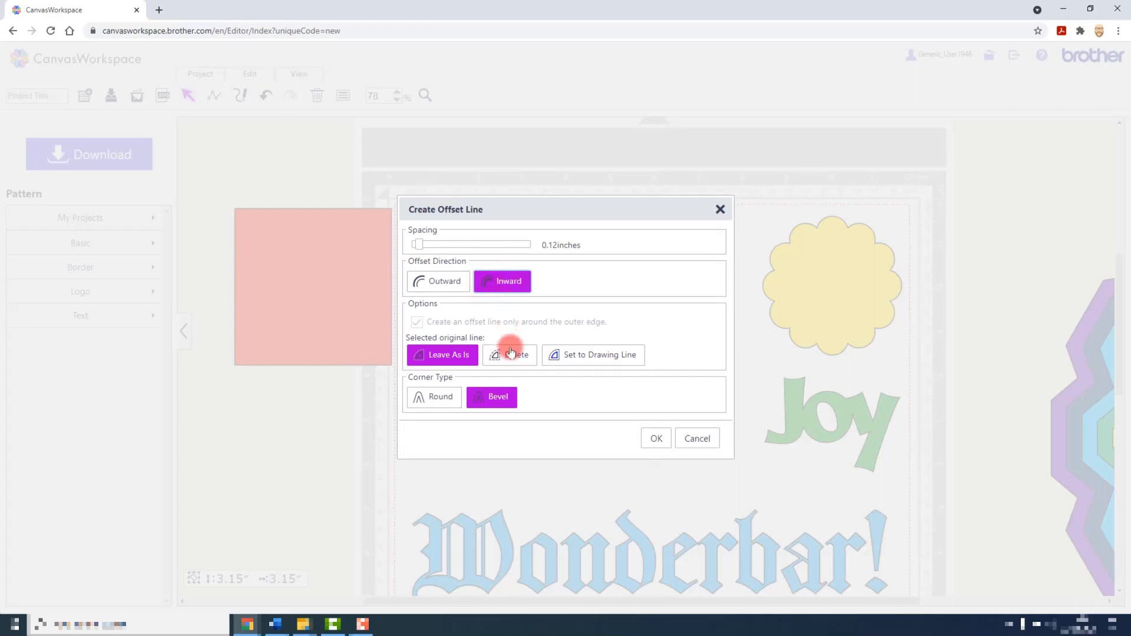
click(508, 355)
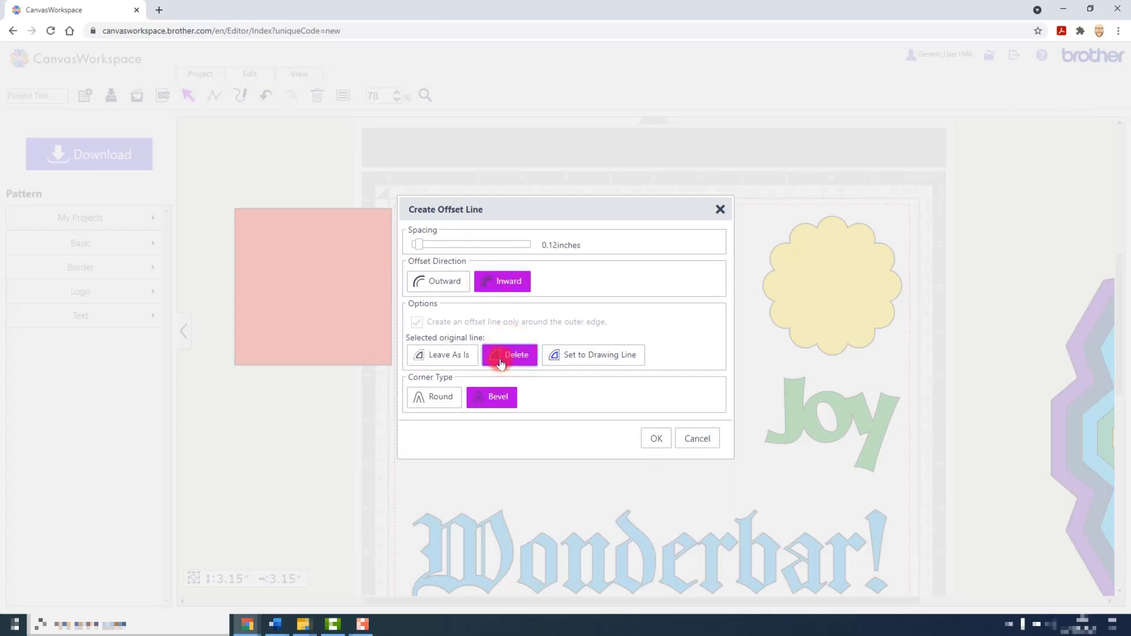
click(433, 396)
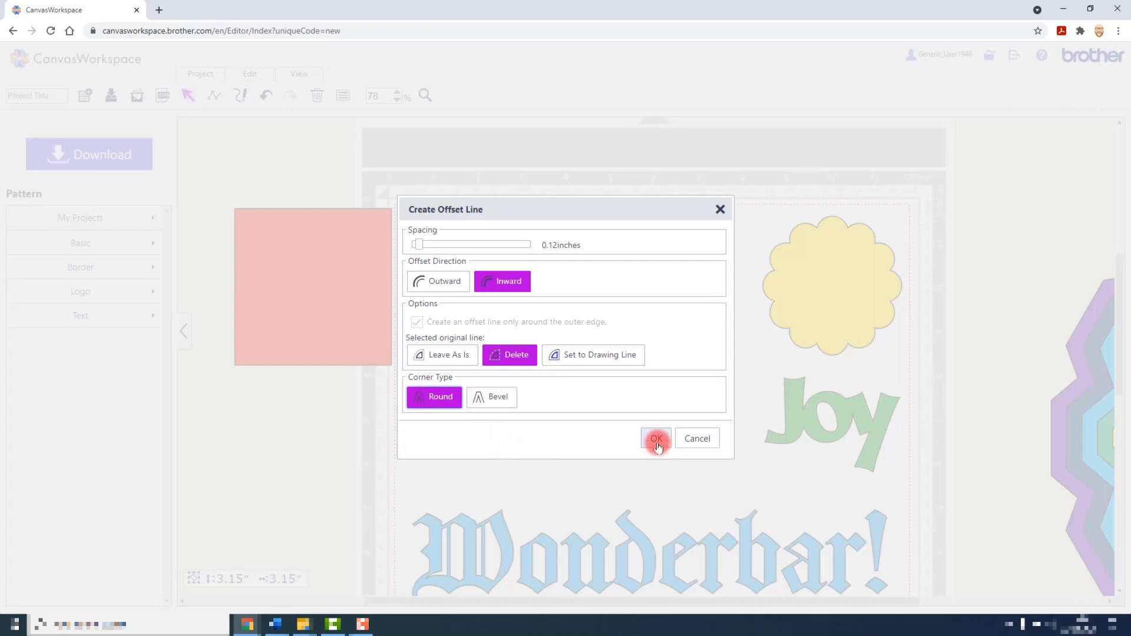
click(654, 438)
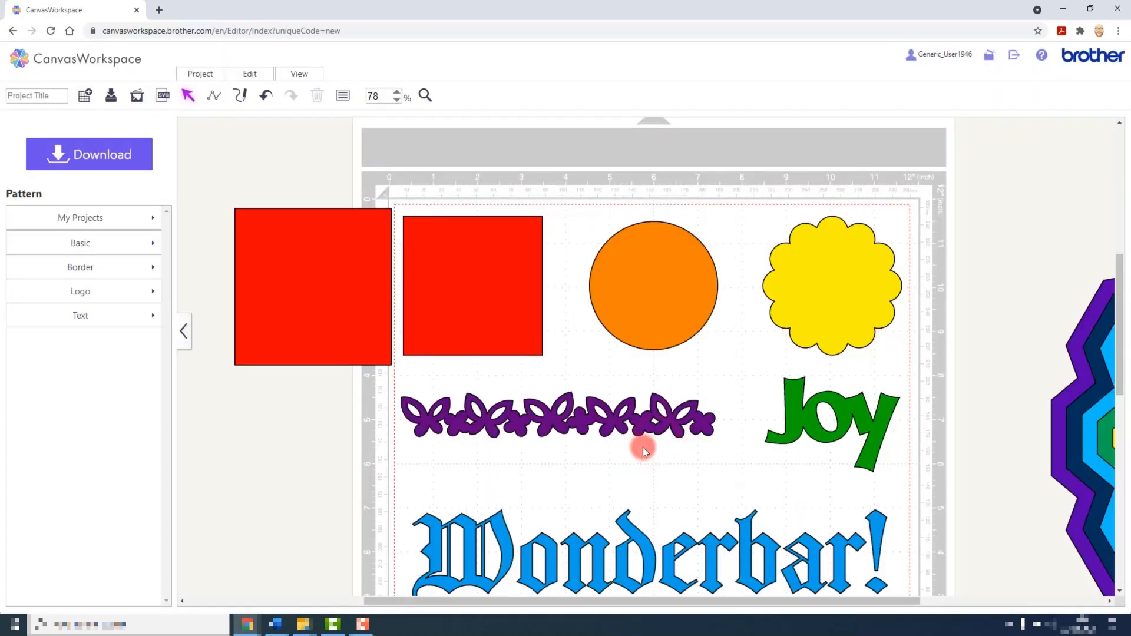
mouse_move(537, 425)
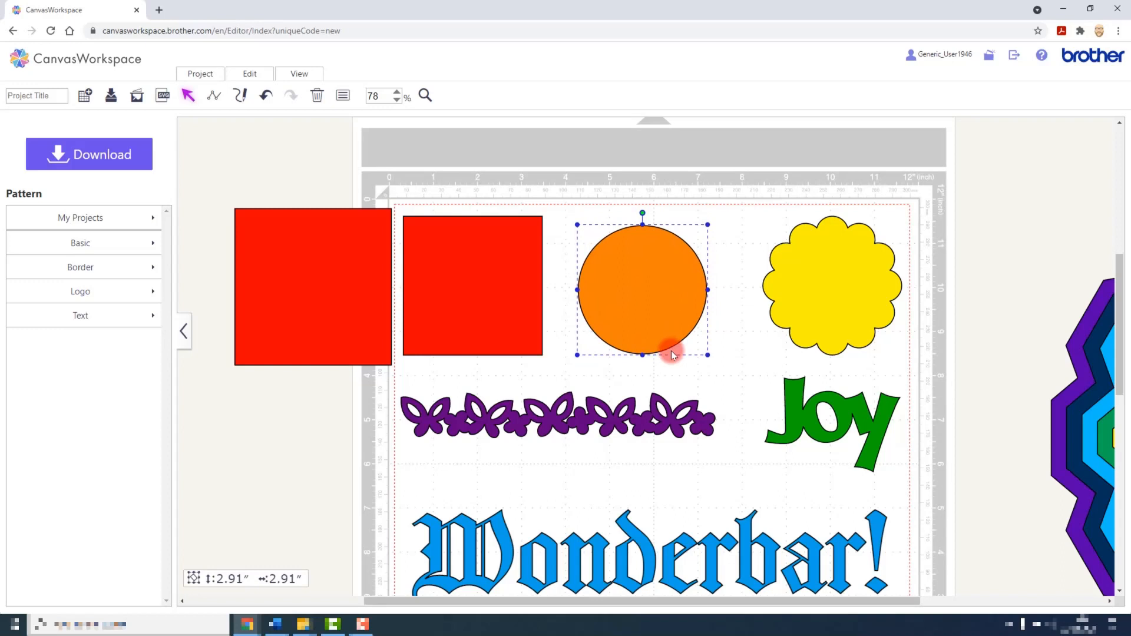
mouse_move(727, 347)
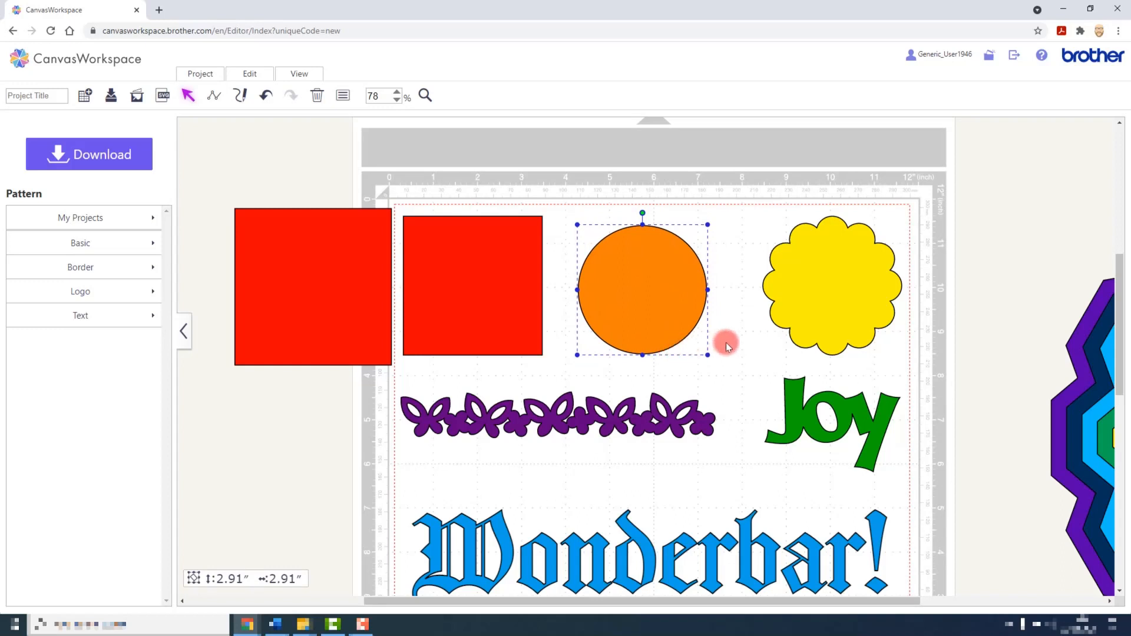
Select the 3.15-inch yellow scalloped shape.
click(812, 298)
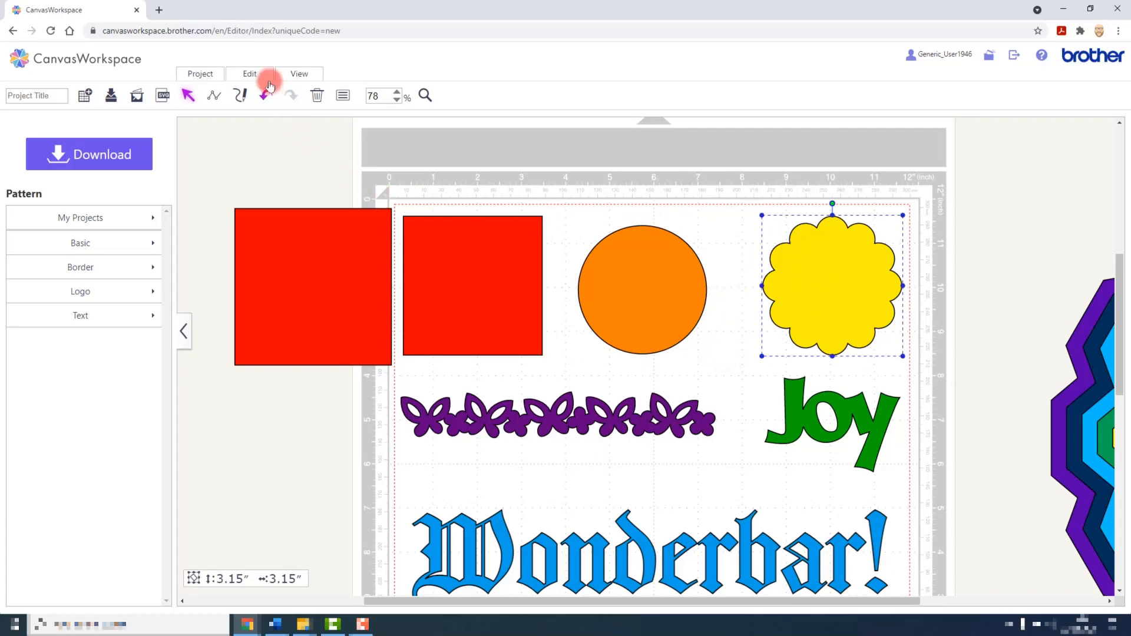
Add a 0.28-inch outward scallop offset, keeping the original, and shift it up-right.
click(249, 74)
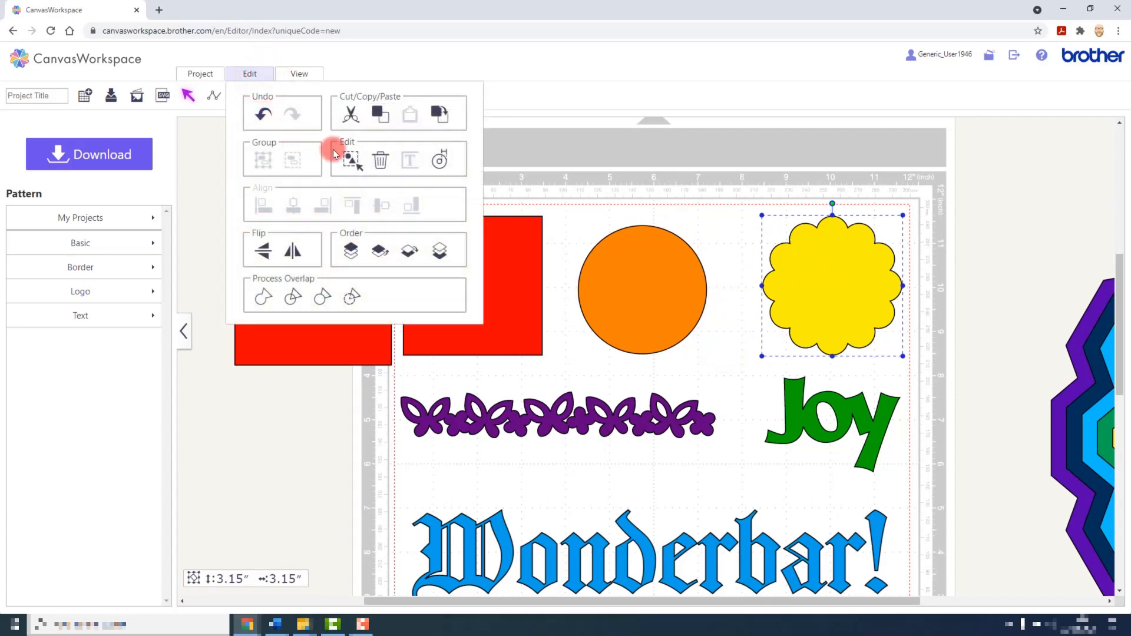
mouse_move(439, 160)
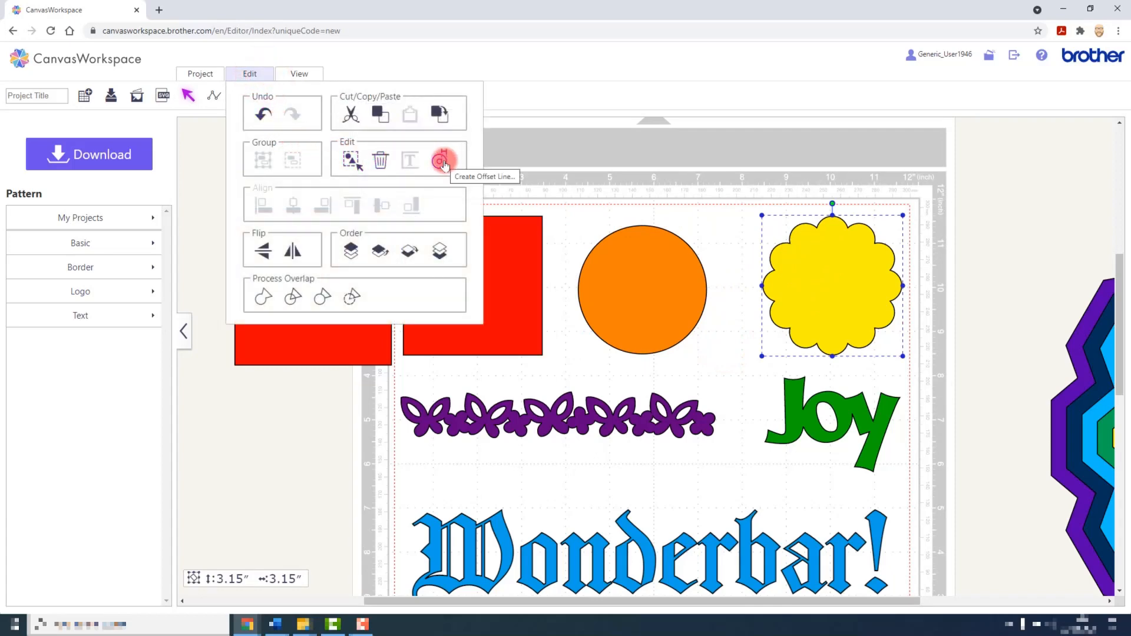
click(444, 160)
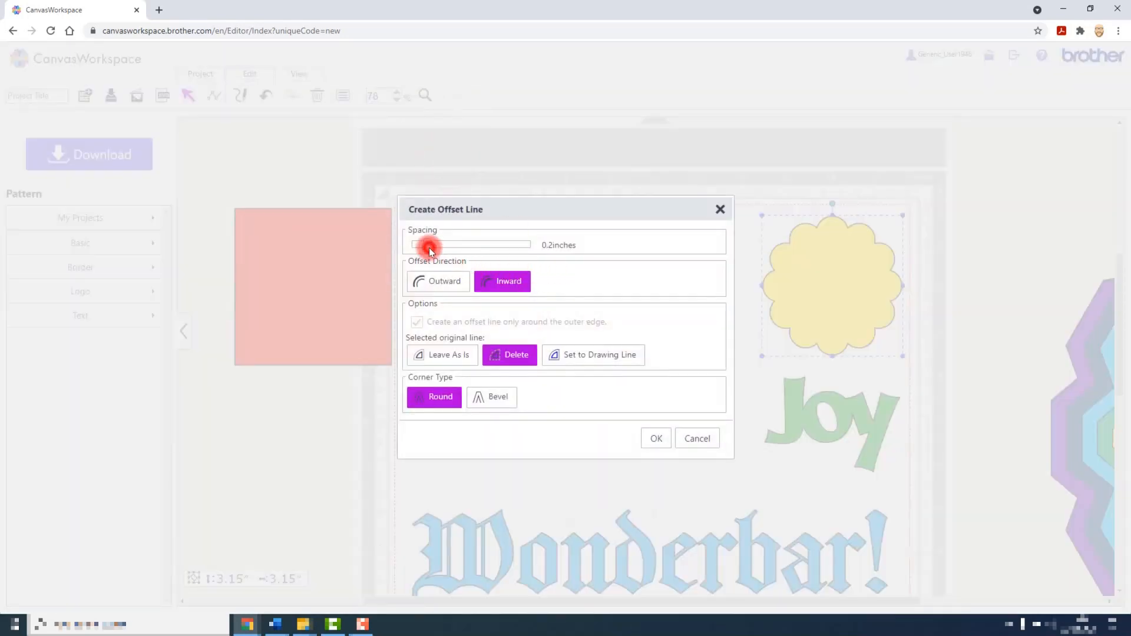
drag(429, 249, 437, 248)
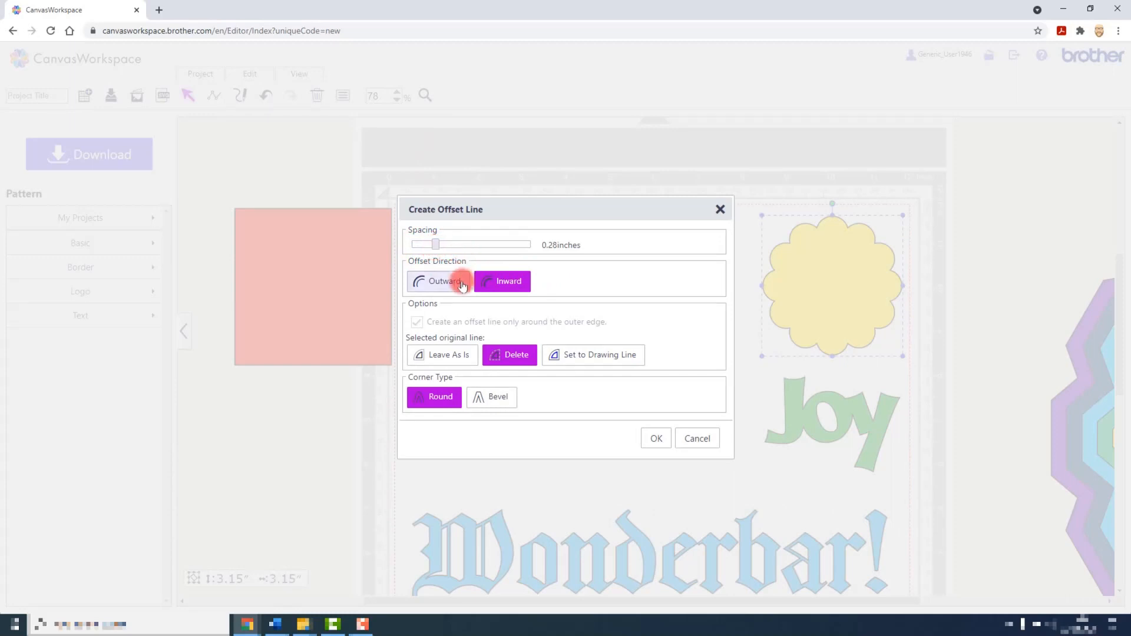
click(440, 280)
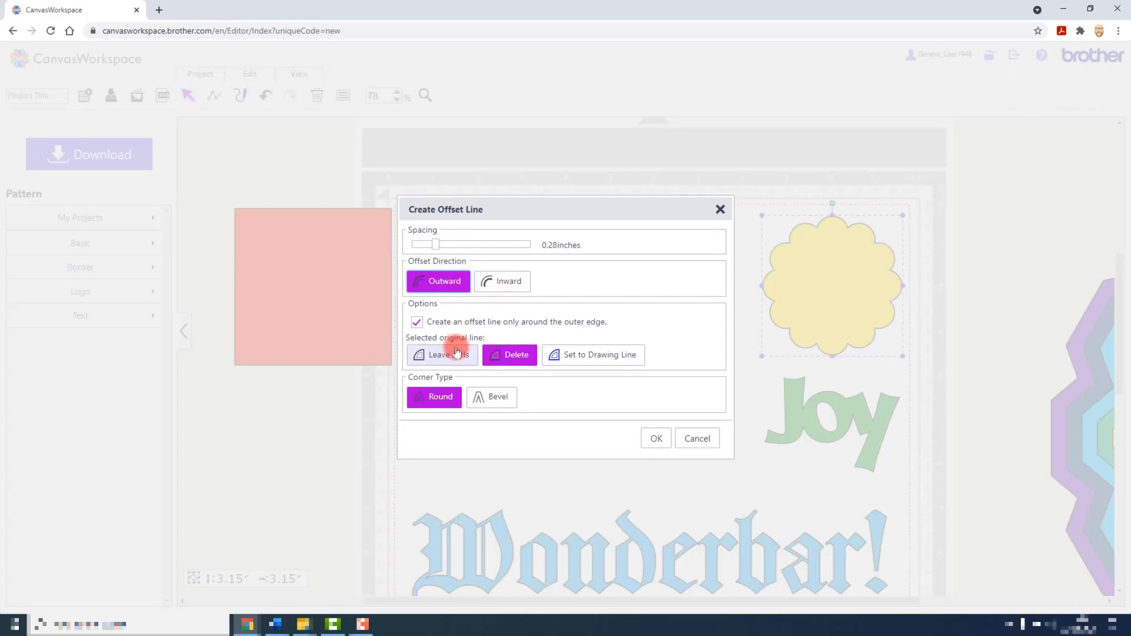
click(441, 354)
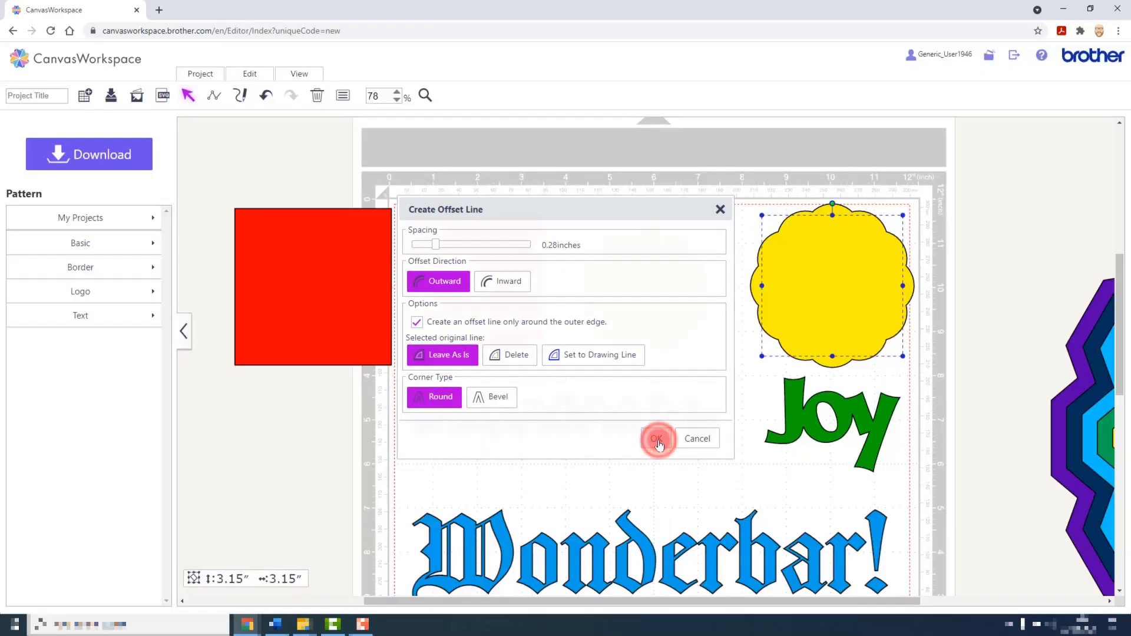
click(656, 438)
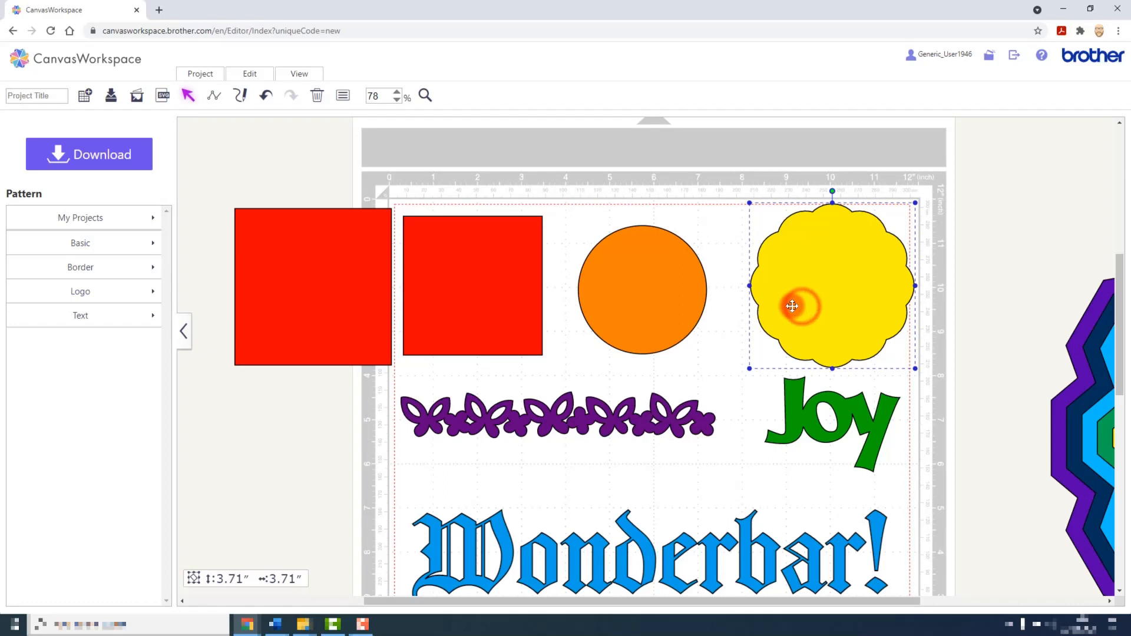
drag(793, 305, 907, 245)
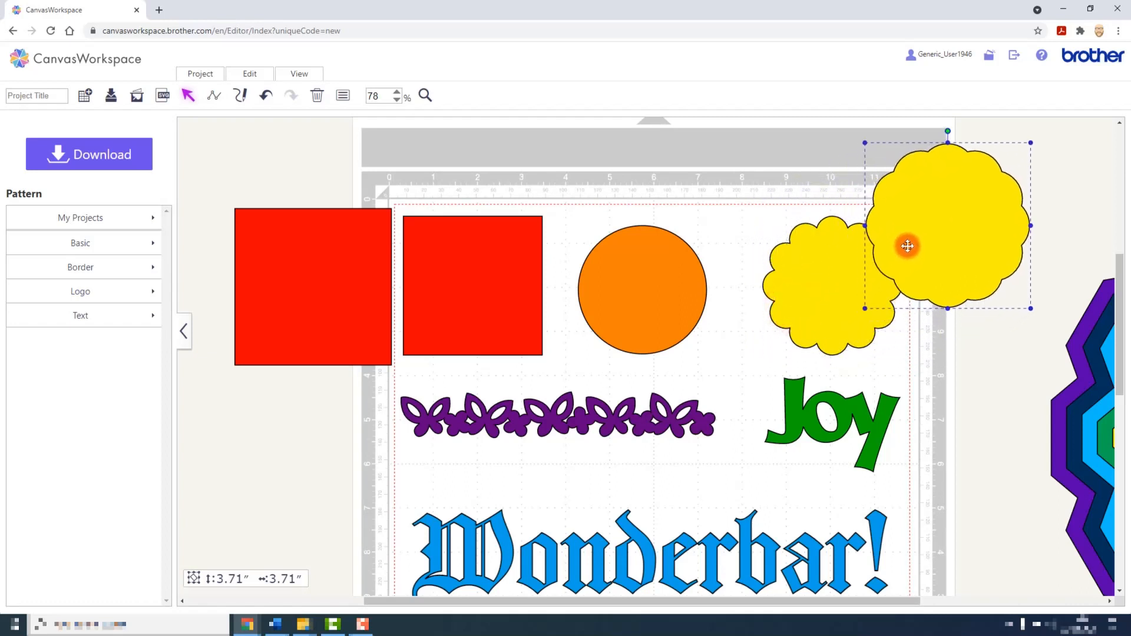
mouse_move(848, 321)
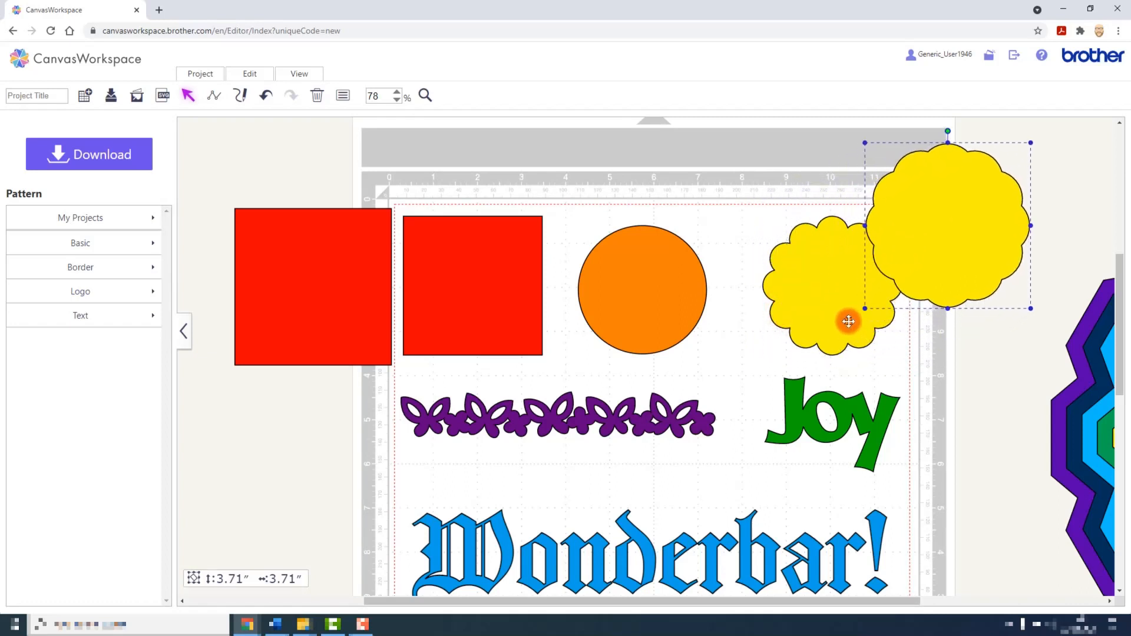
drag(848, 321, 912, 238)
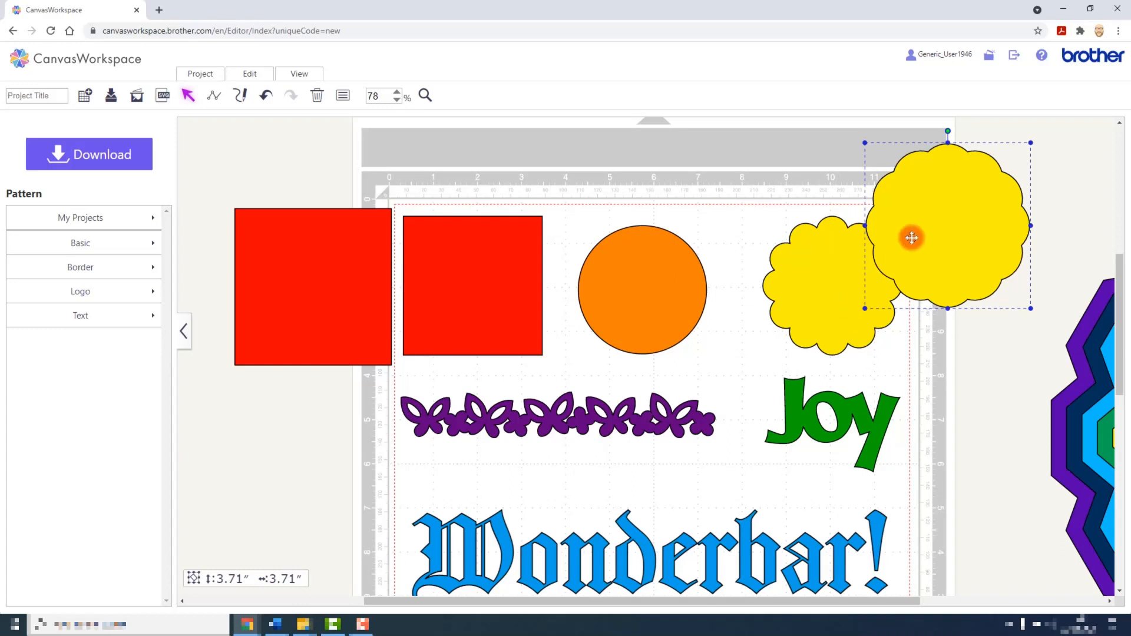
mouse_move(876, 212)
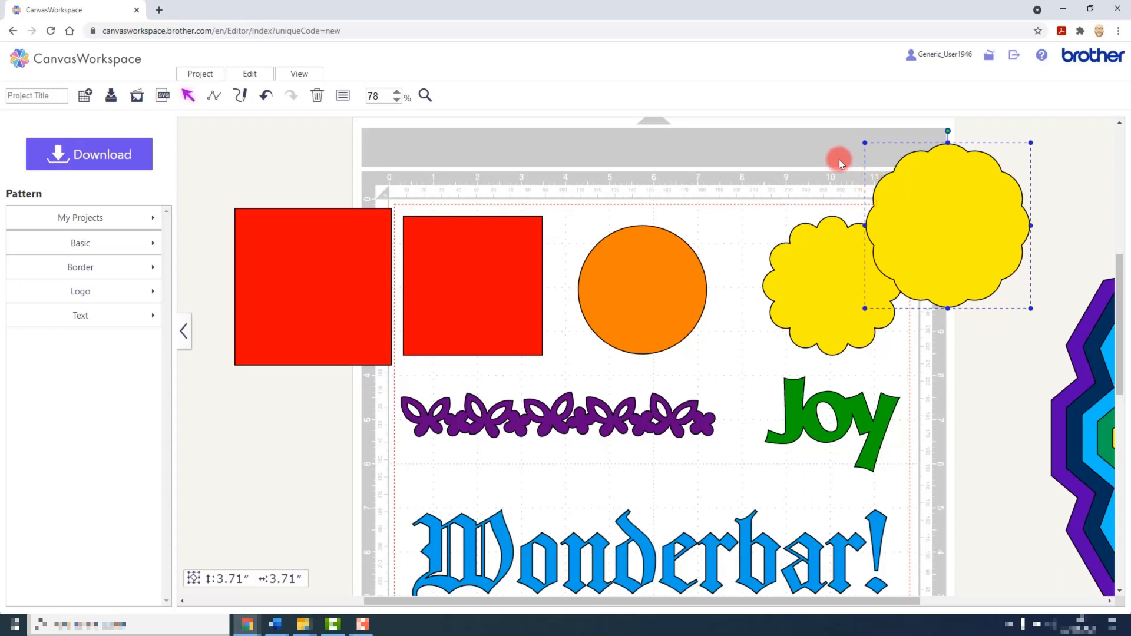
mouse_move(903, 226)
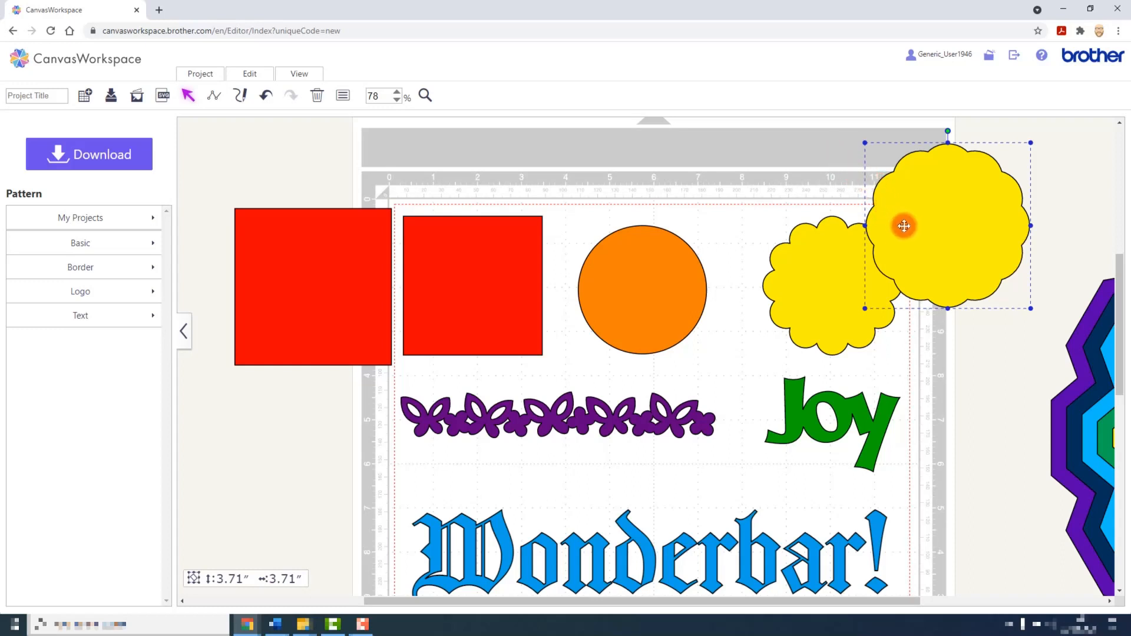
Add a 0.12-inch outward round offset to the butterfly border, including inner edges, keeping the original.
scroll(down, 3)
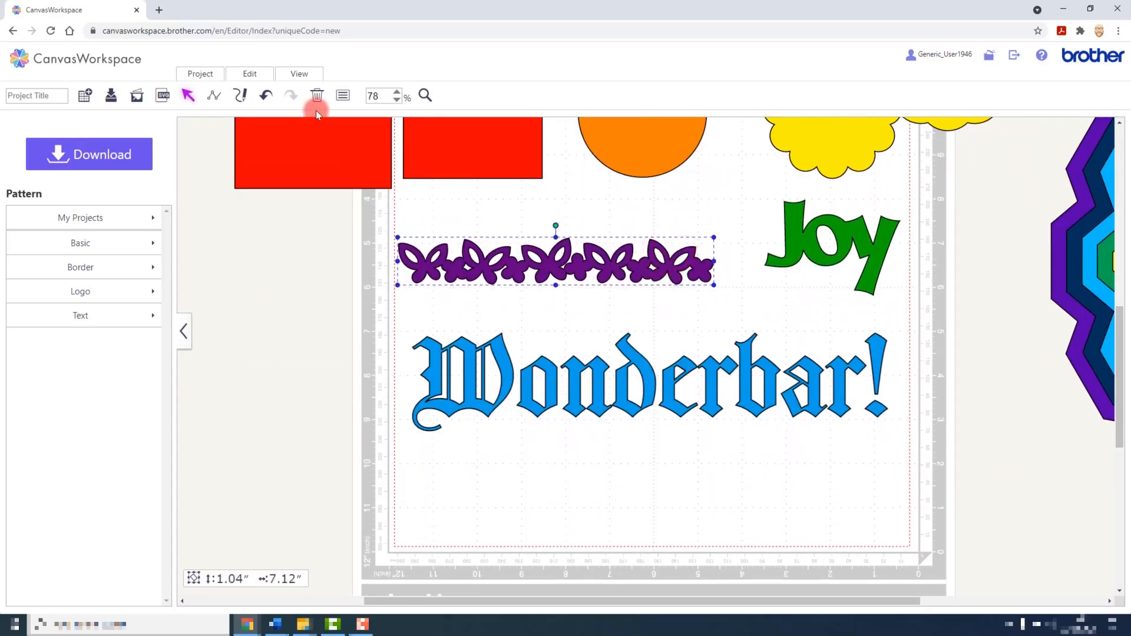
click(249, 74)
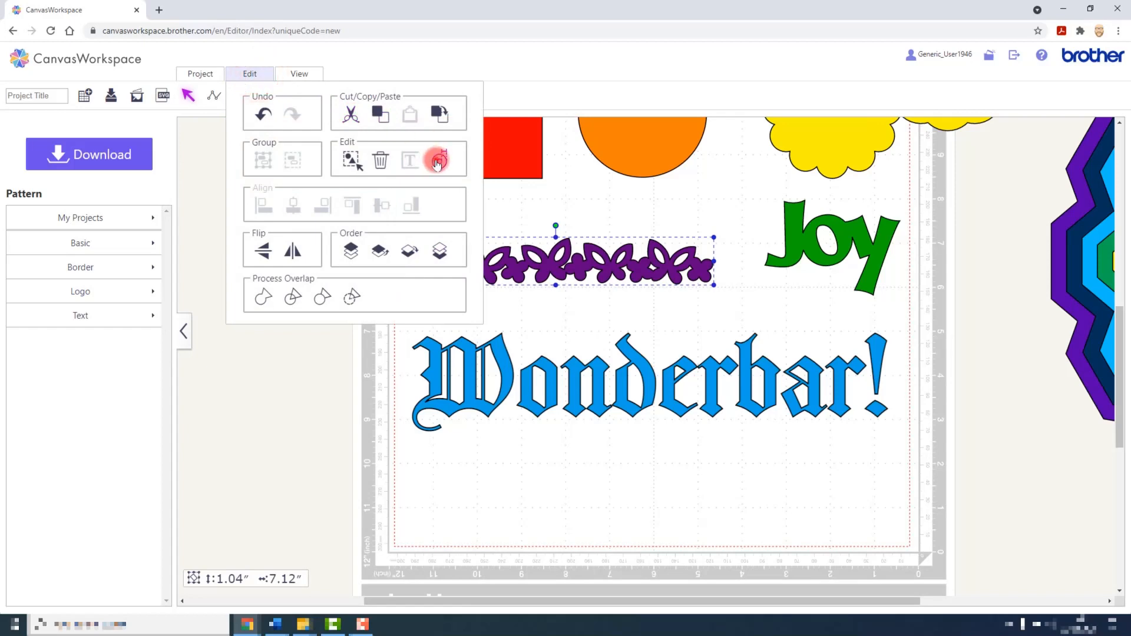
click(438, 159)
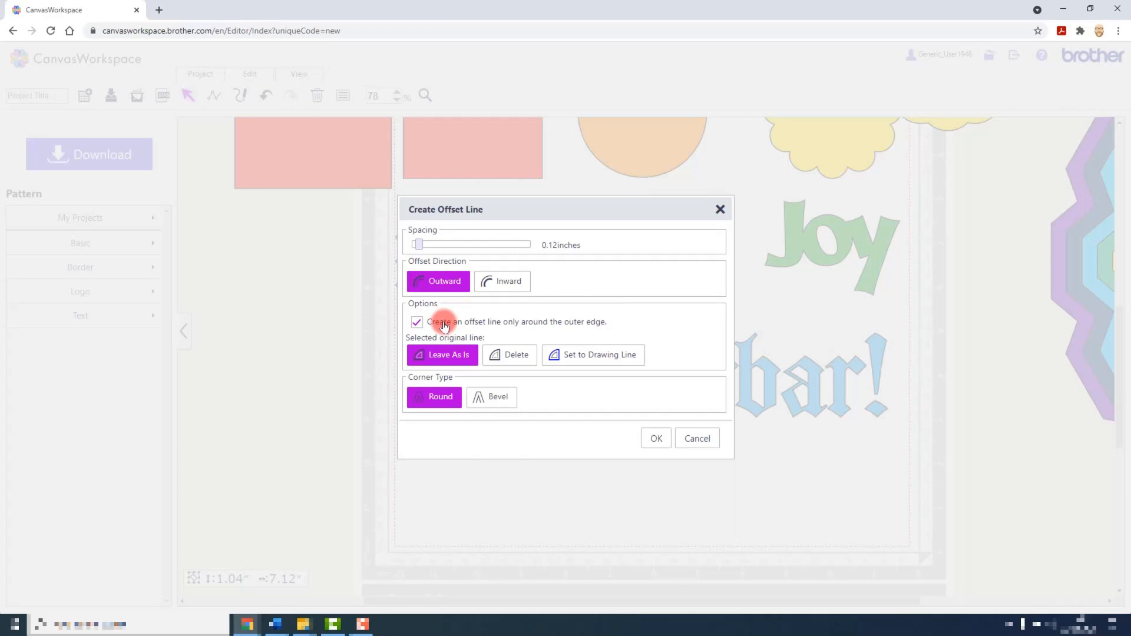
click(416, 321)
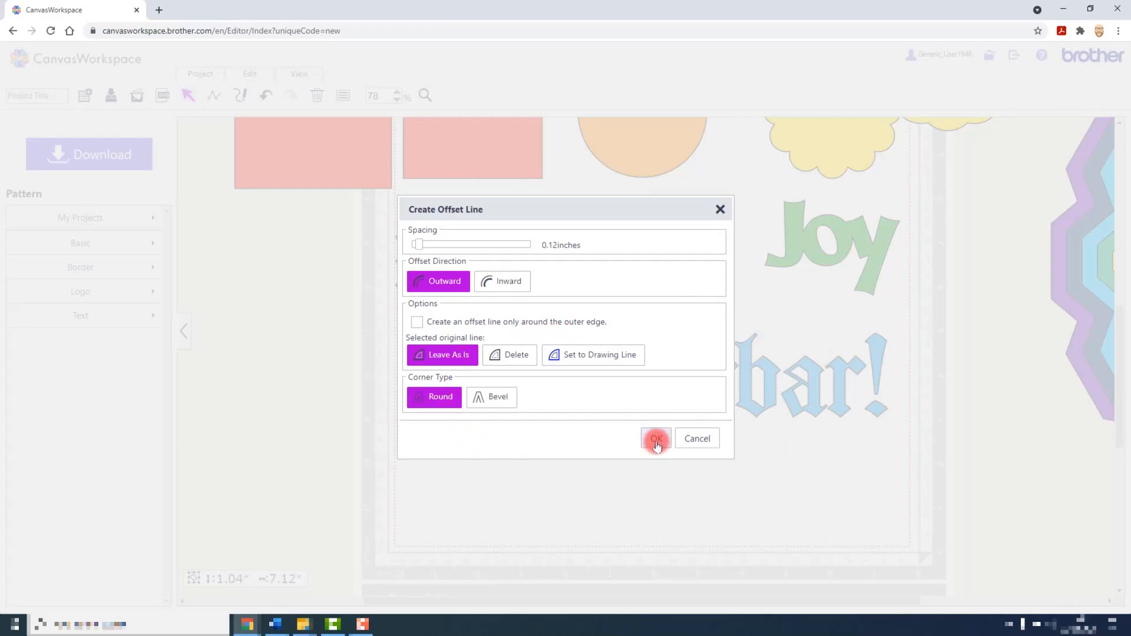
click(655, 438)
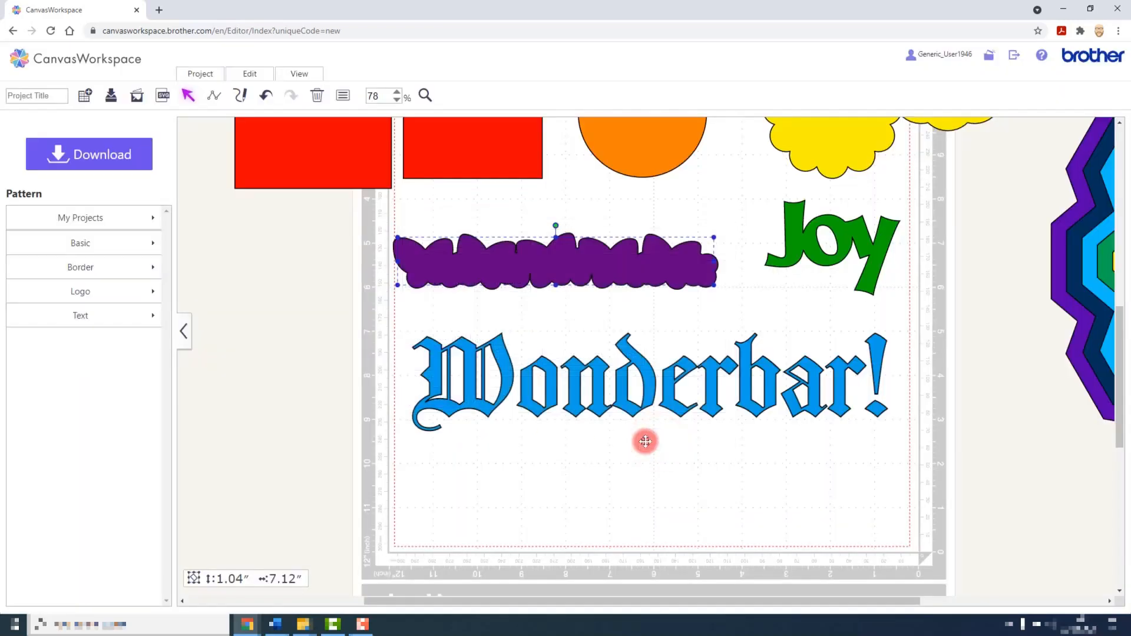
mouse_move(685, 268)
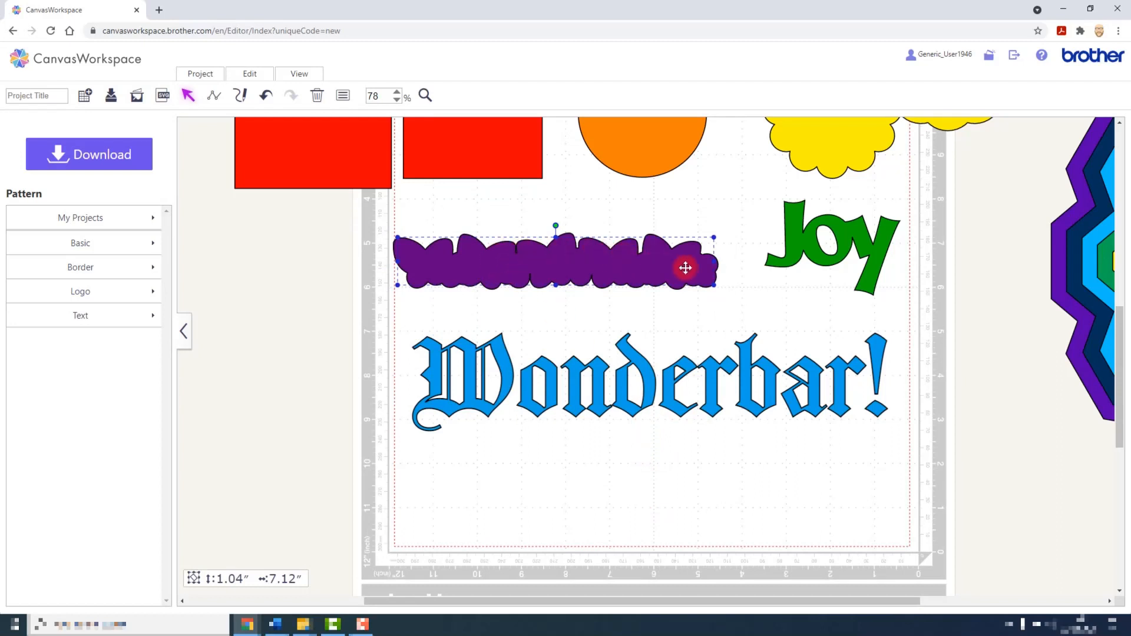
Position the purple offset shadow just below the butterfly border.
drag(685, 267, 459, 305)
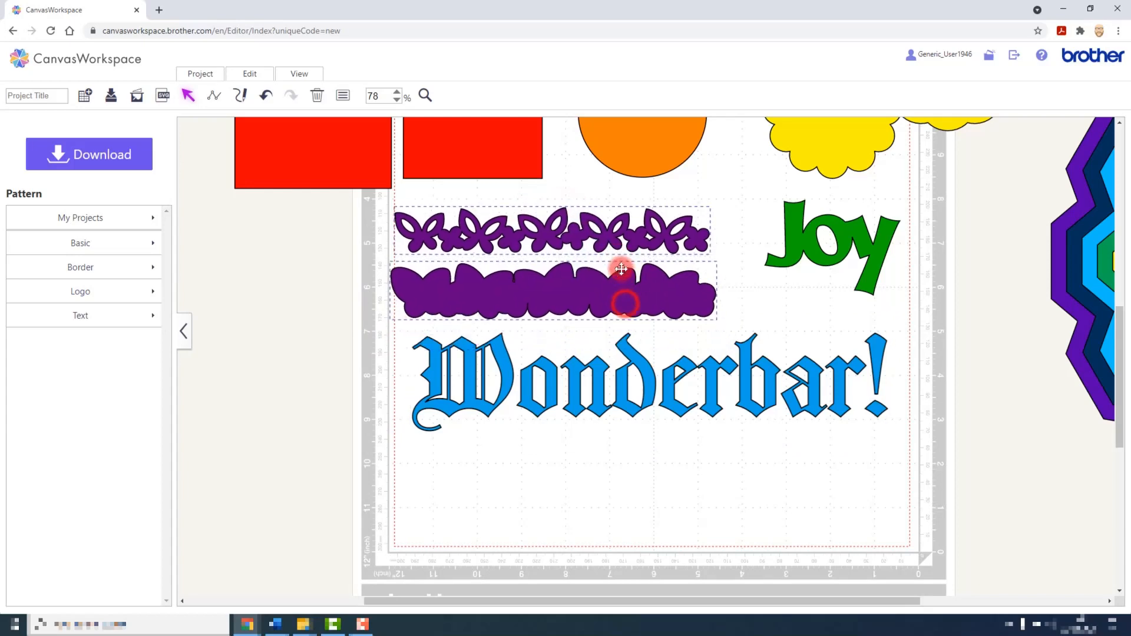
drag(620, 268, 656, 289)
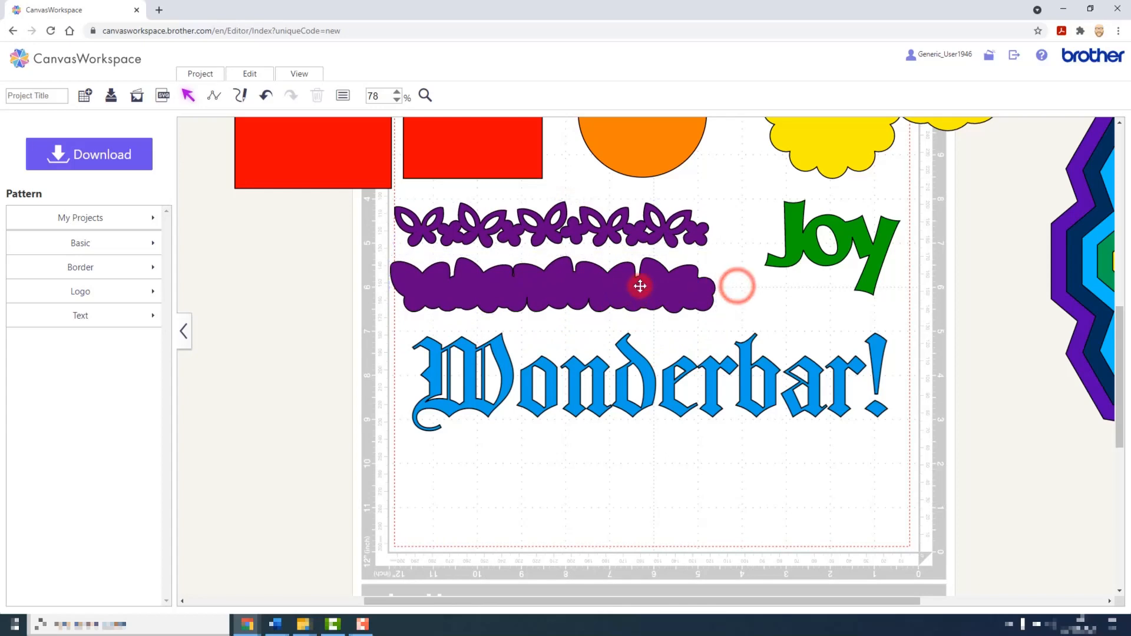
mouse_move(659, 290)
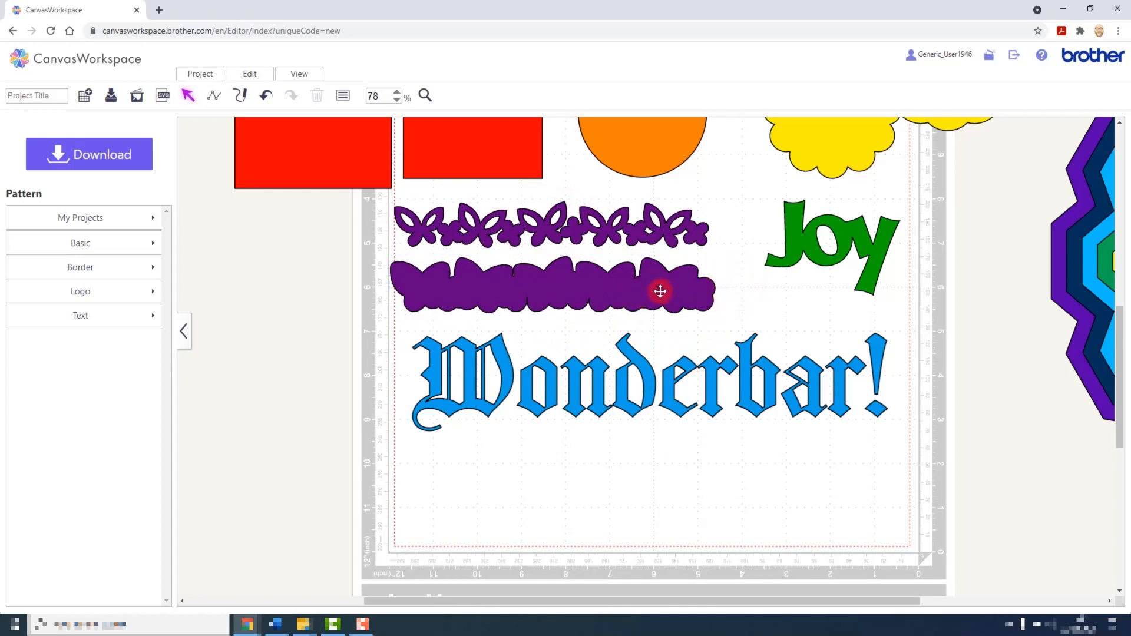
mouse_move(677, 289)
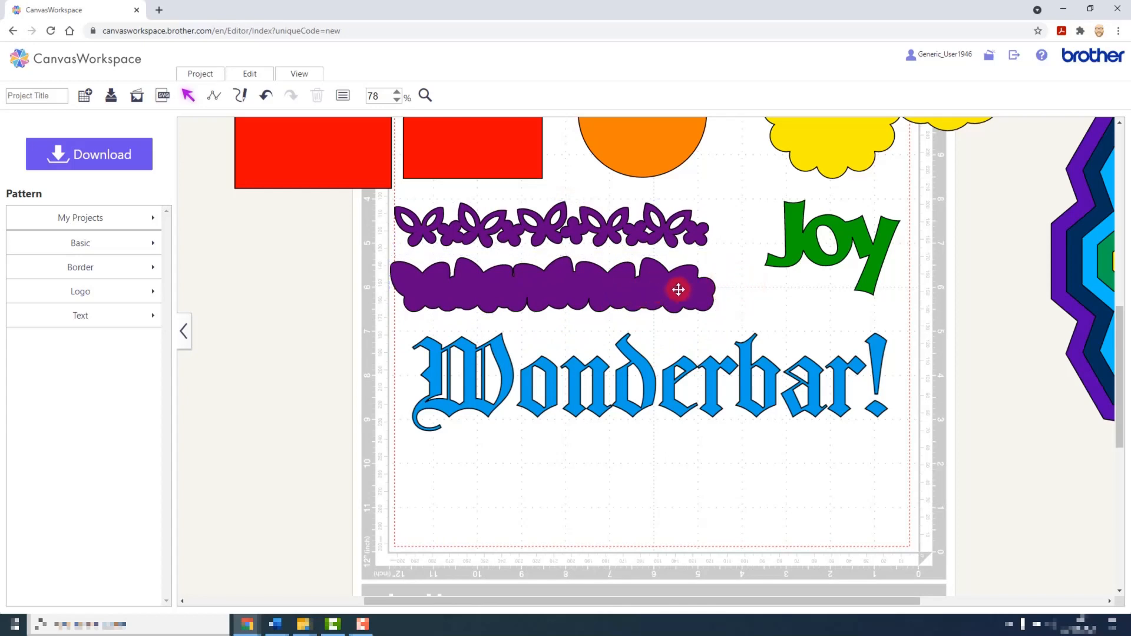
mouse_move(799, 257)
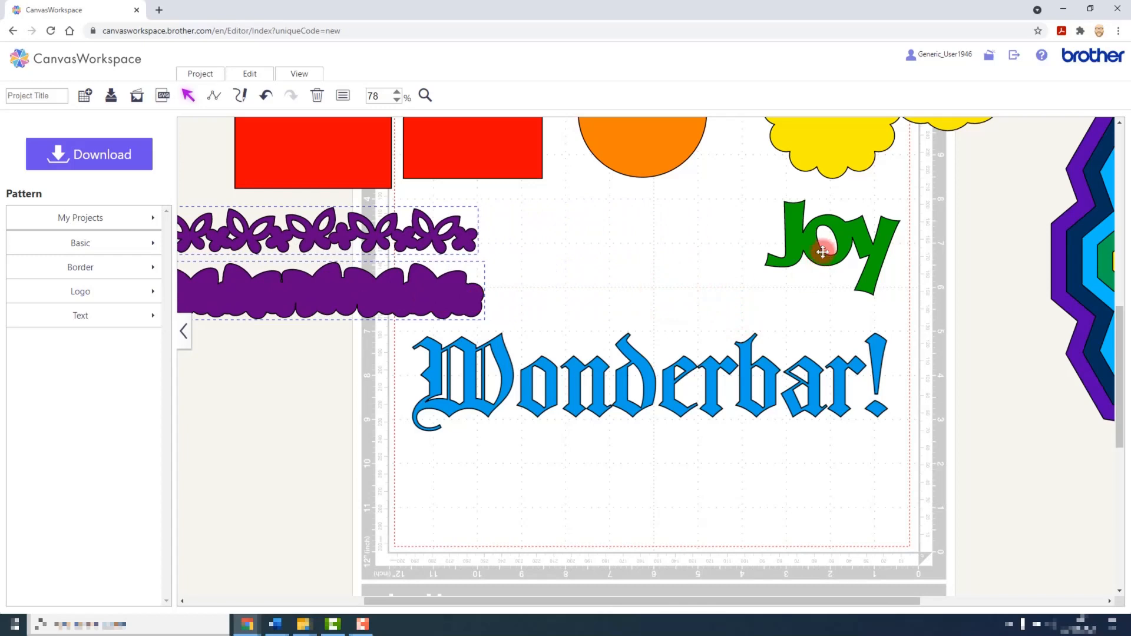
Give the green Joy a 0.04-inch outward offset line with bevelled corners.
drag(822, 251, 633, 275)
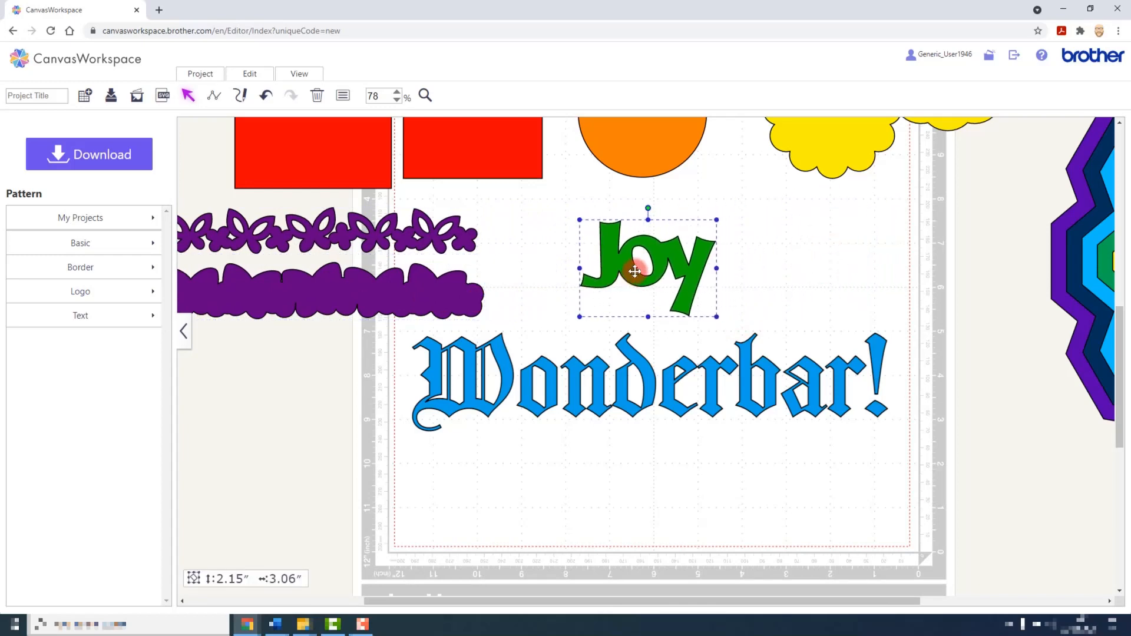
click(248, 73)
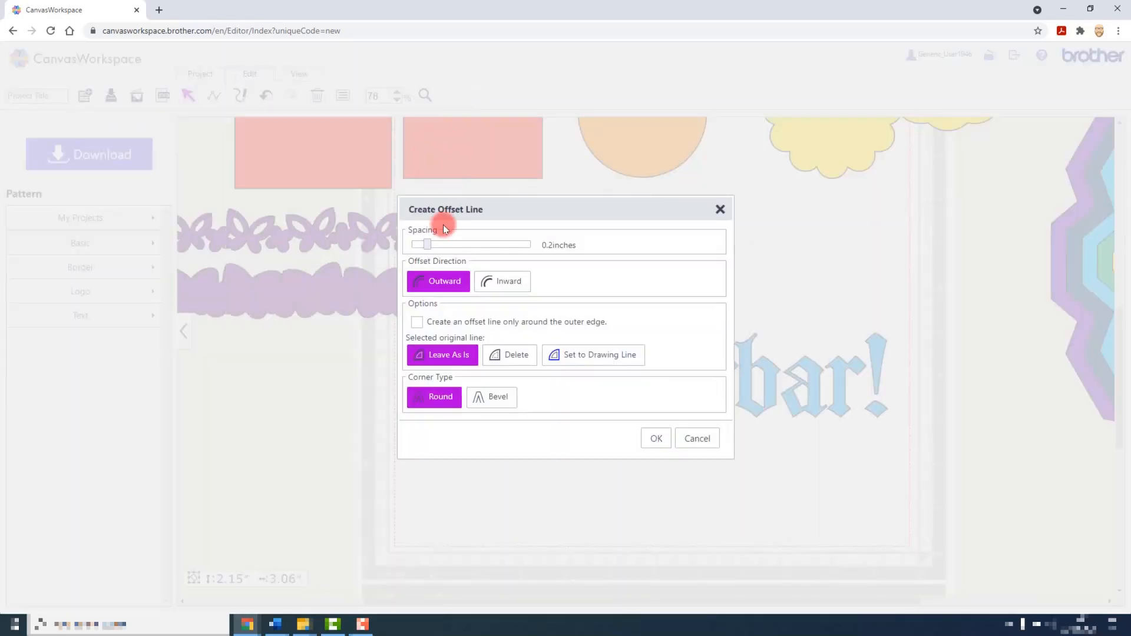
drag(426, 245, 411, 244)
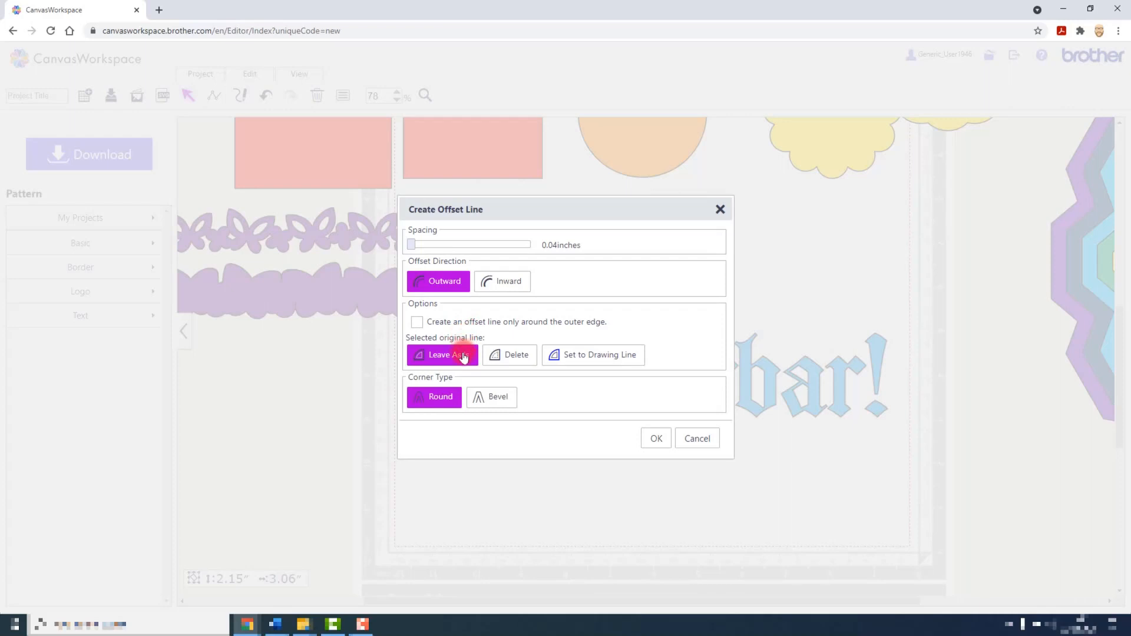
mouse_move(440, 397)
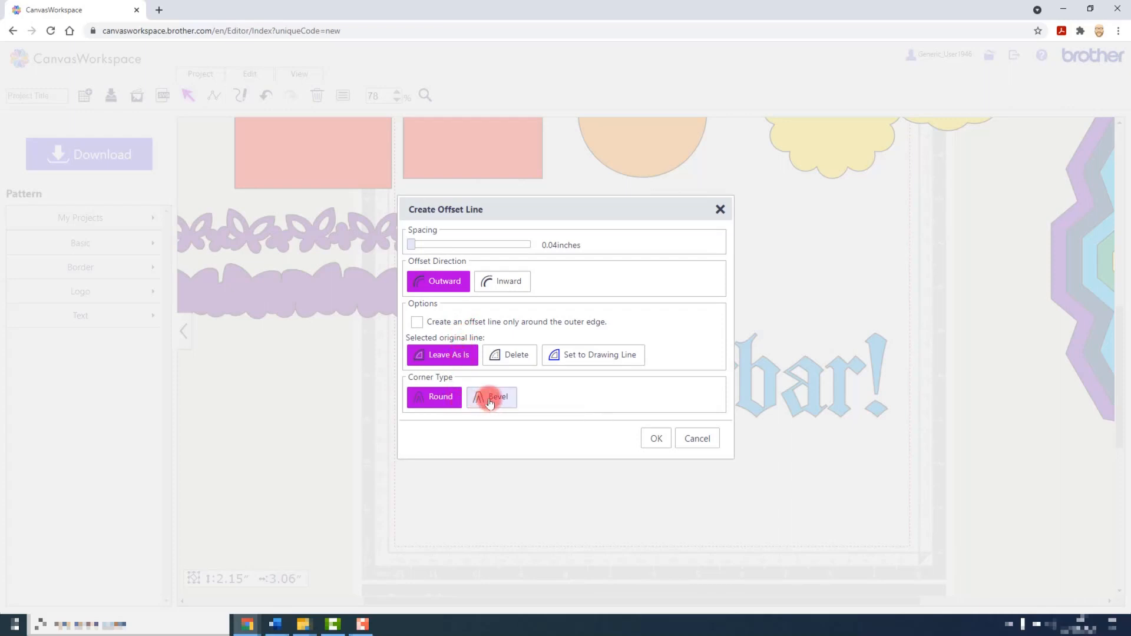
click(491, 396)
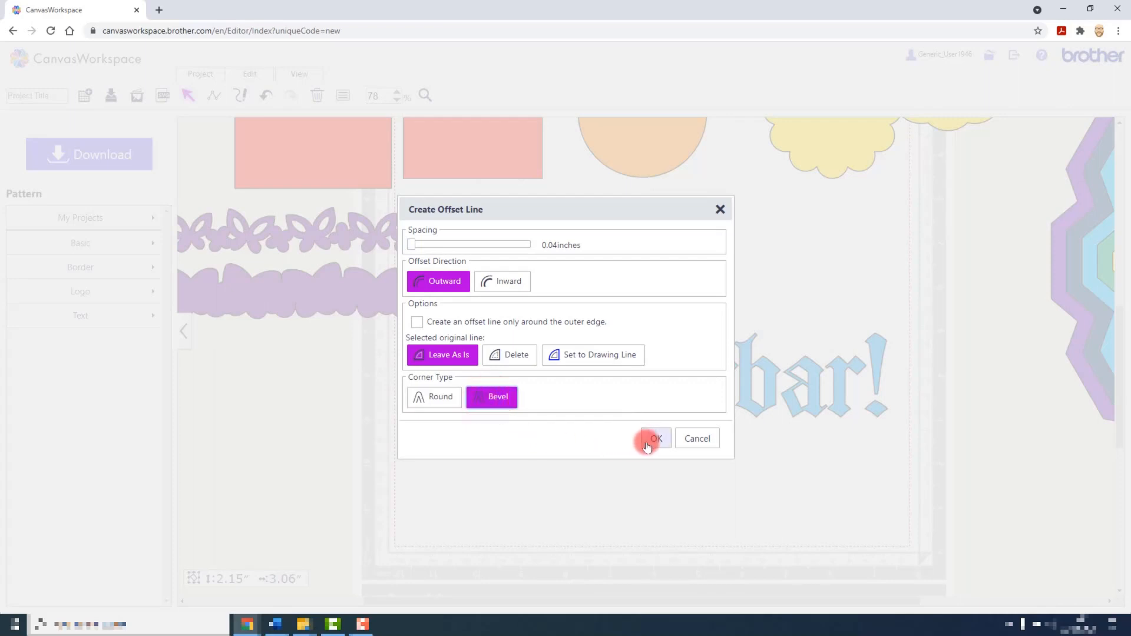
click(654, 438)
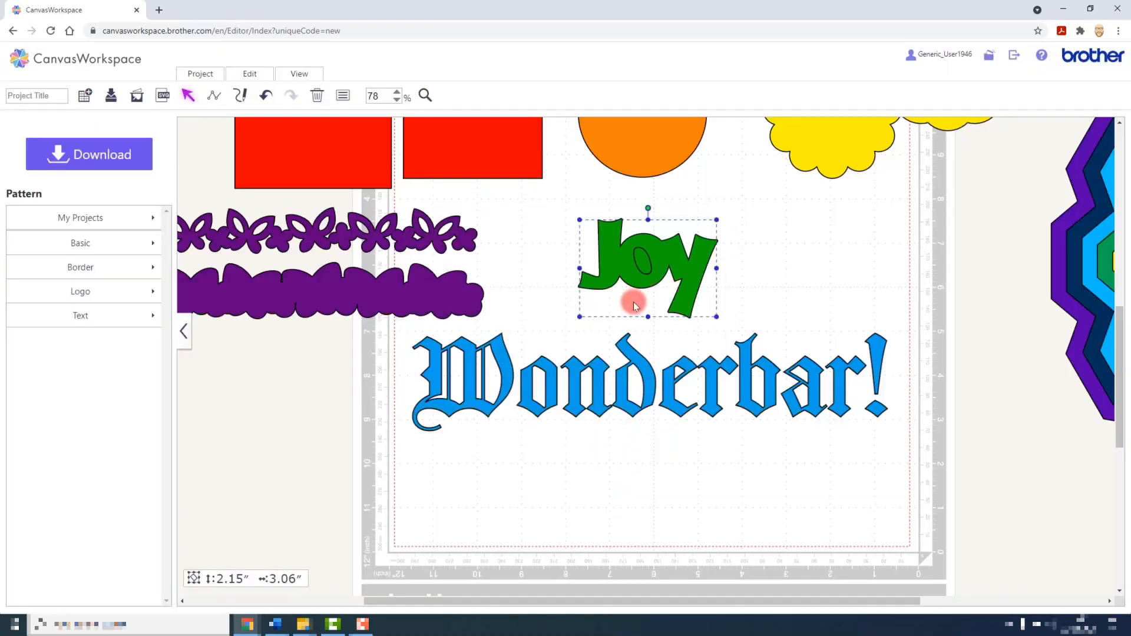
Drag the 2.26 by 3.17-inch Joy offset to the right of the original Joy.
drag(633, 299, 768, 284)
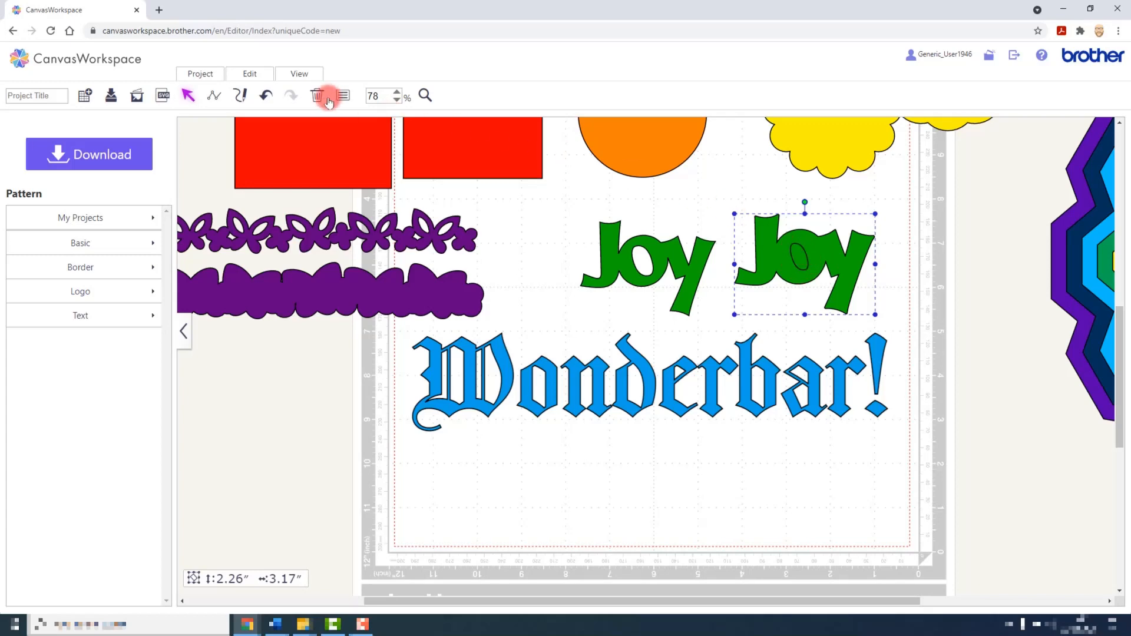
click(249, 74)
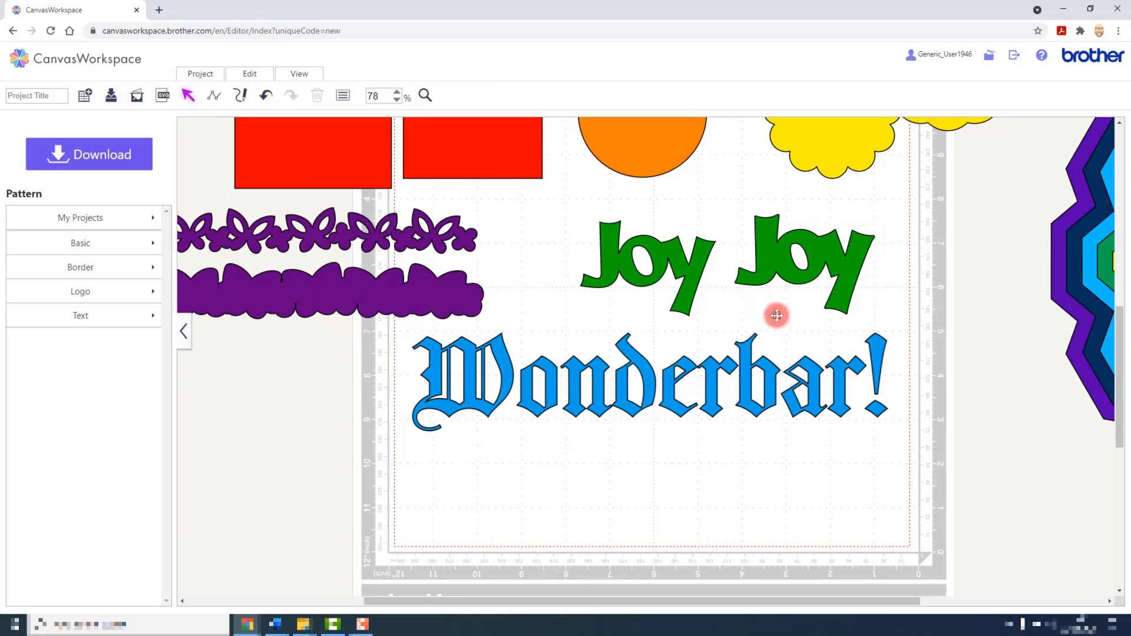
mouse_move(788, 313)
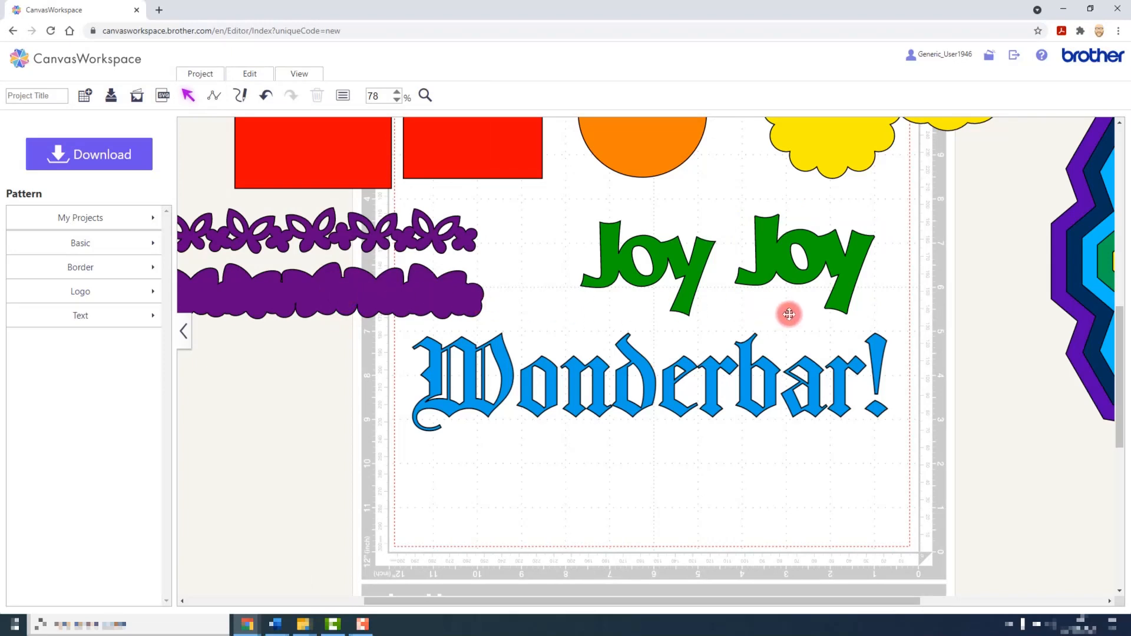
mouse_move(793, 280)
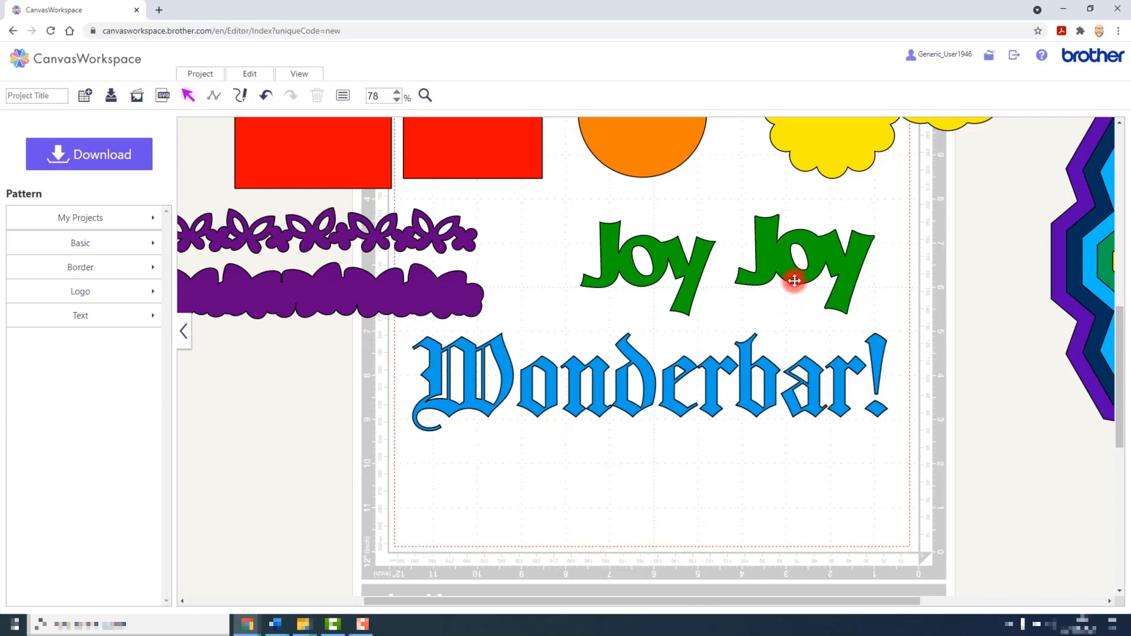
Fill the Joy offset black and align it behind the green Joy as an outline.
click(793, 280)
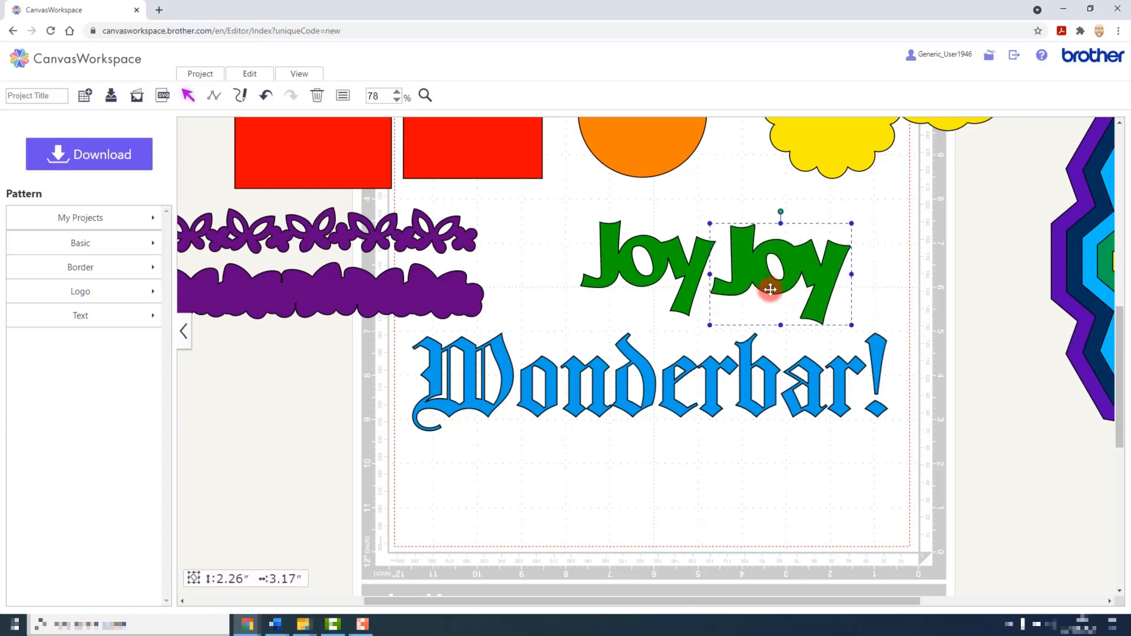
click(341, 96)
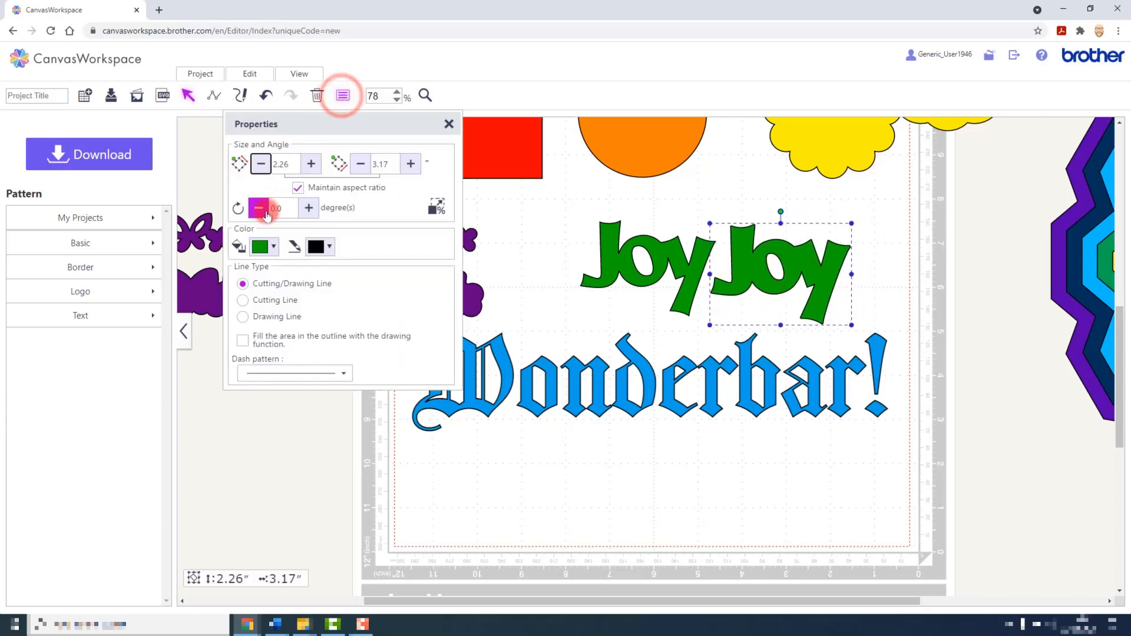
click(263, 246)
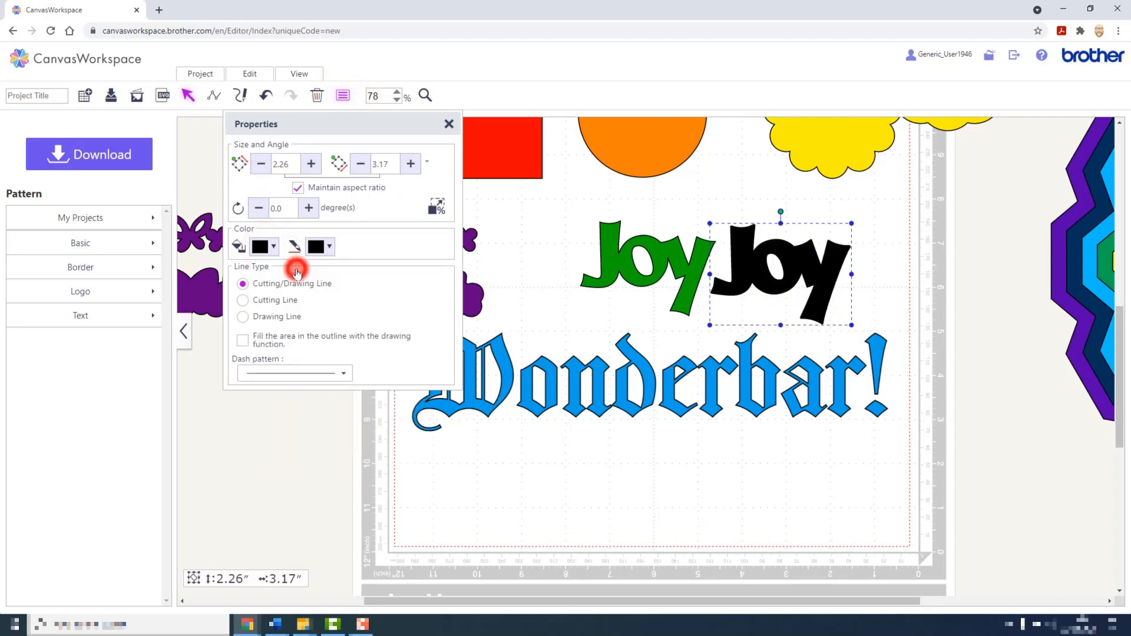
click(448, 123)
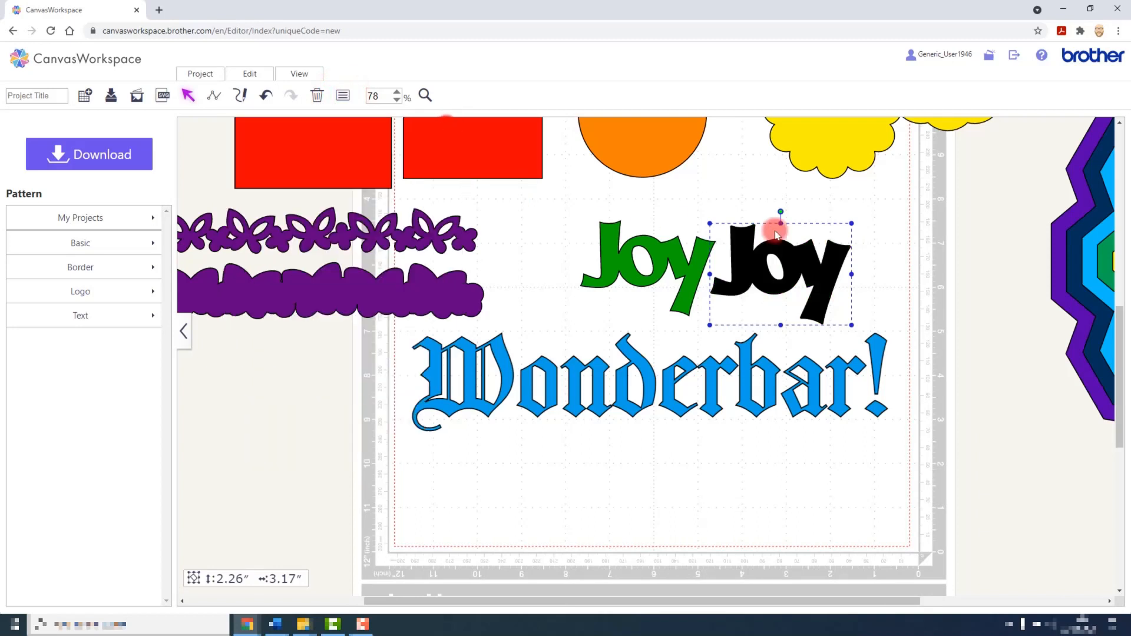
mouse_move(826, 251)
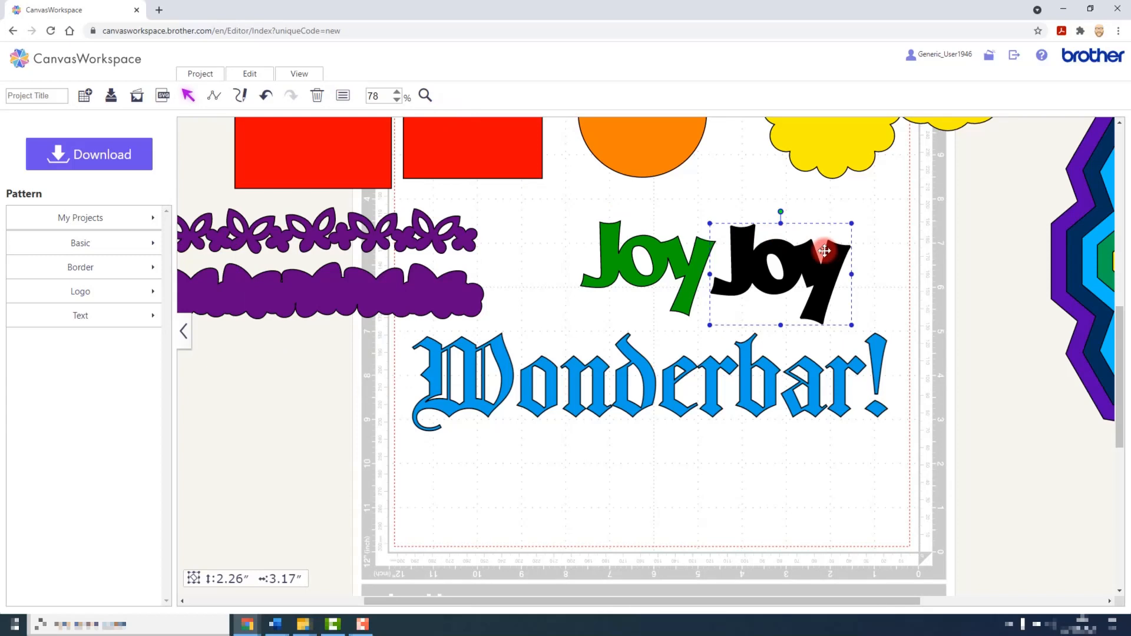
click(250, 73)
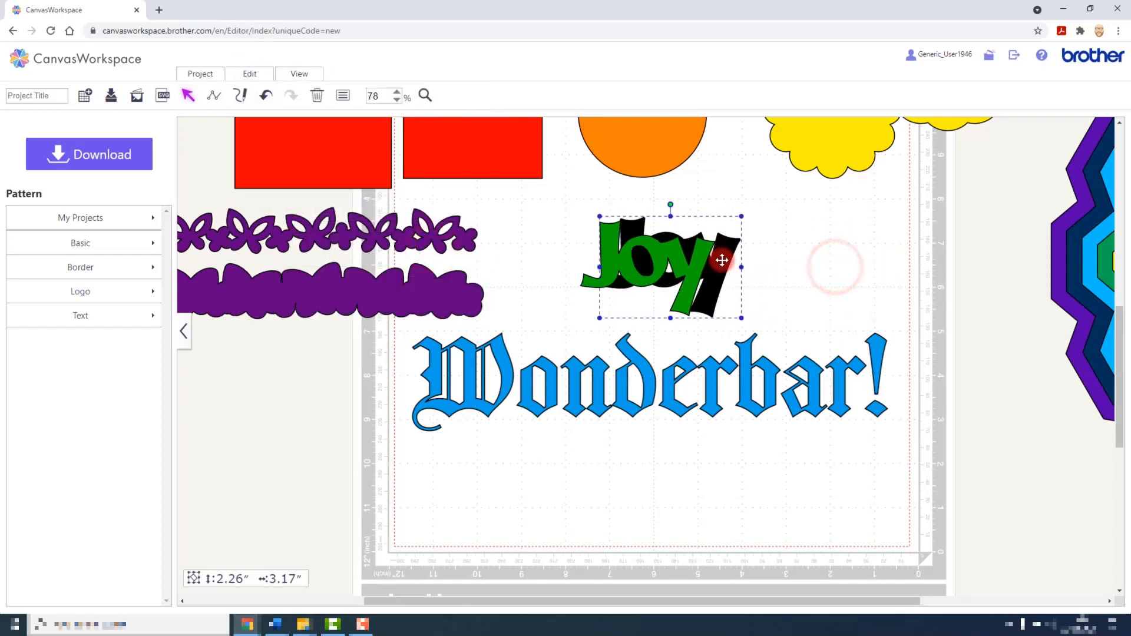
click(248, 74)
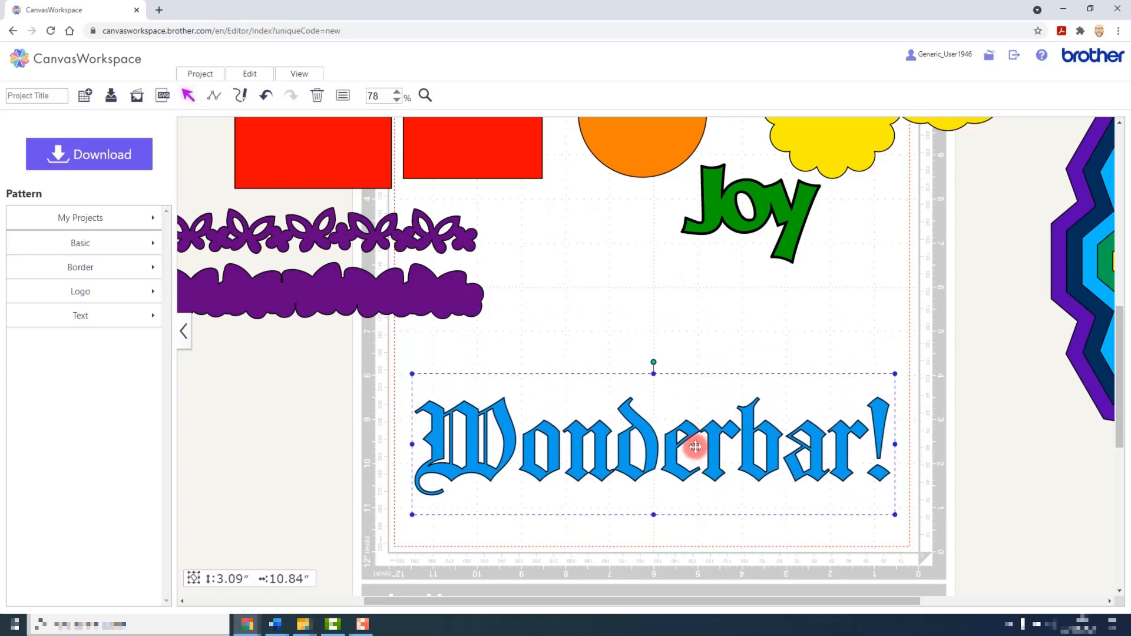
Give Wonderbar! a 0.2-inch outer-edge-only offset with round corners.
click(80, 315)
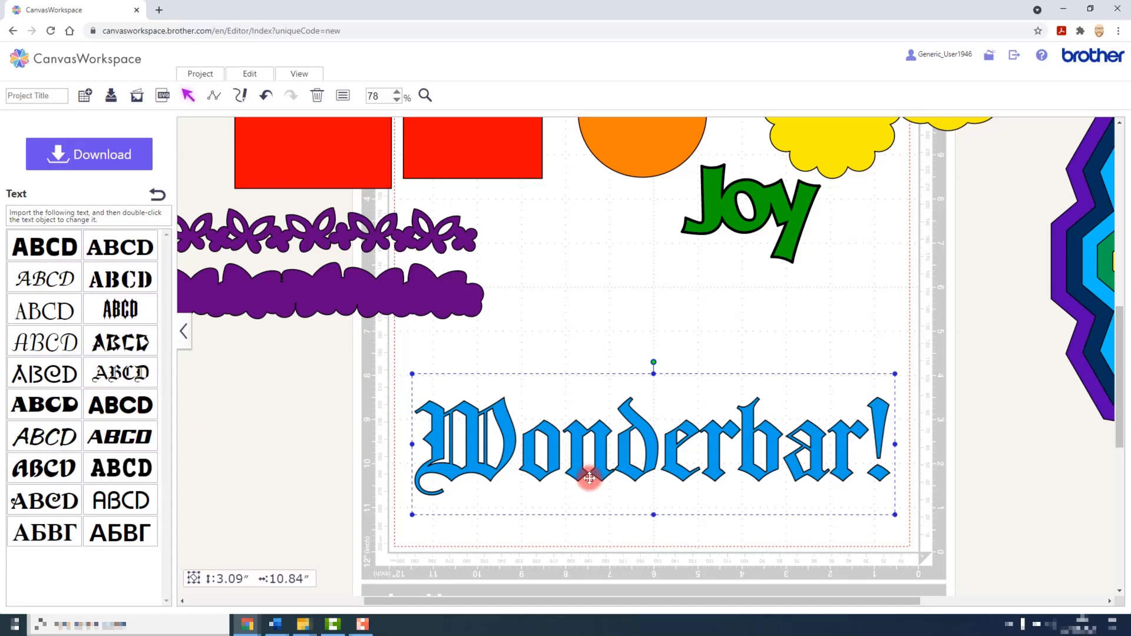
mouse_move(719, 455)
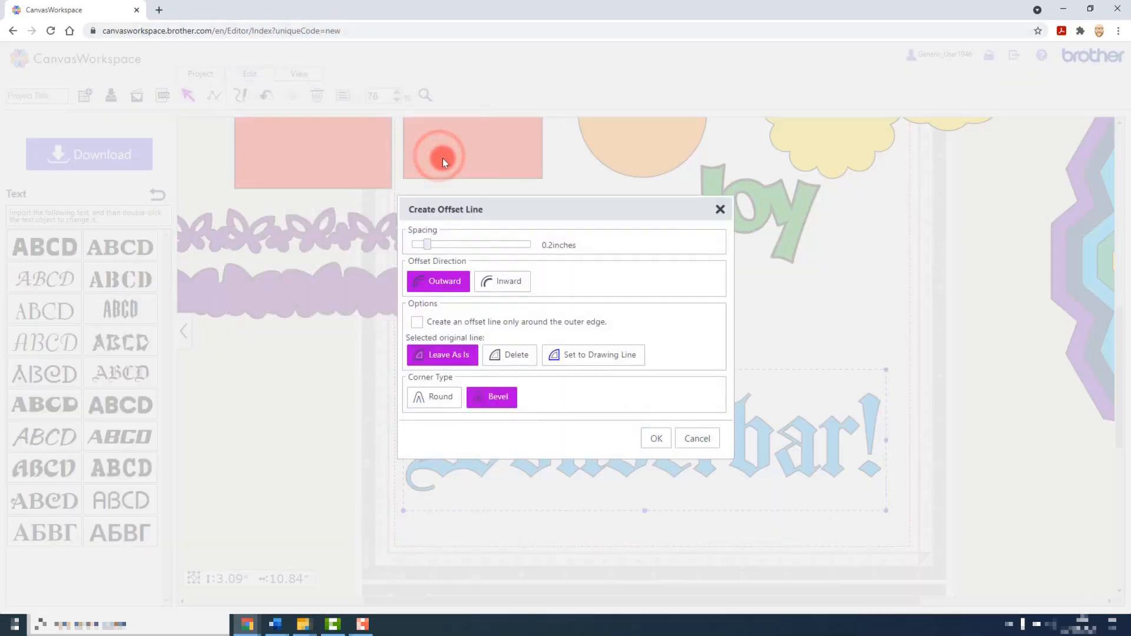
click(417, 322)
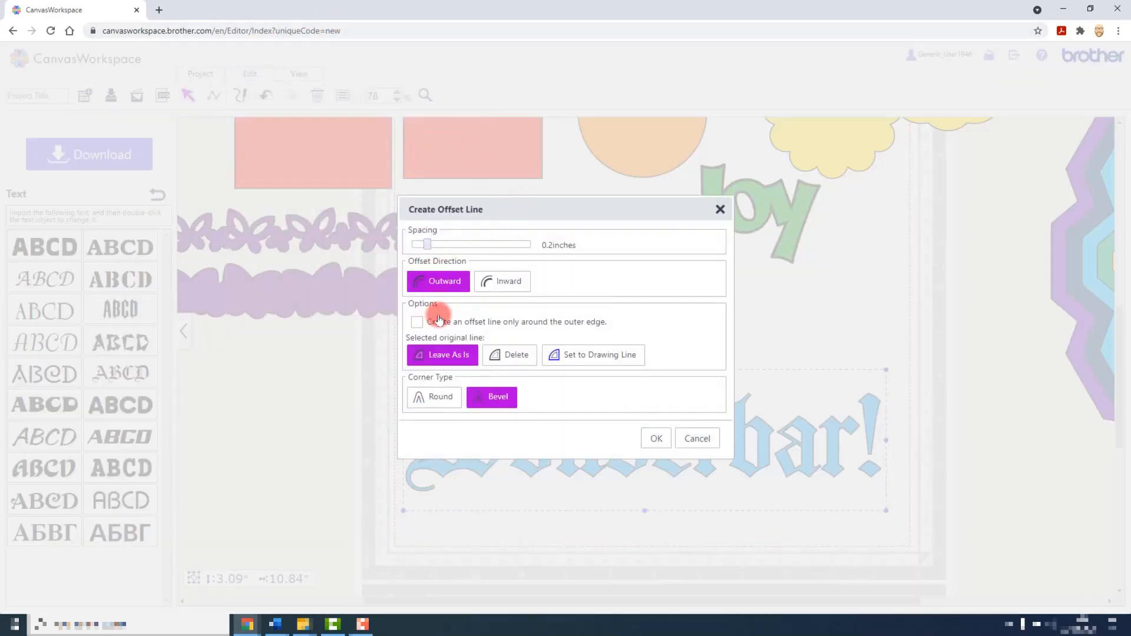
click(417, 322)
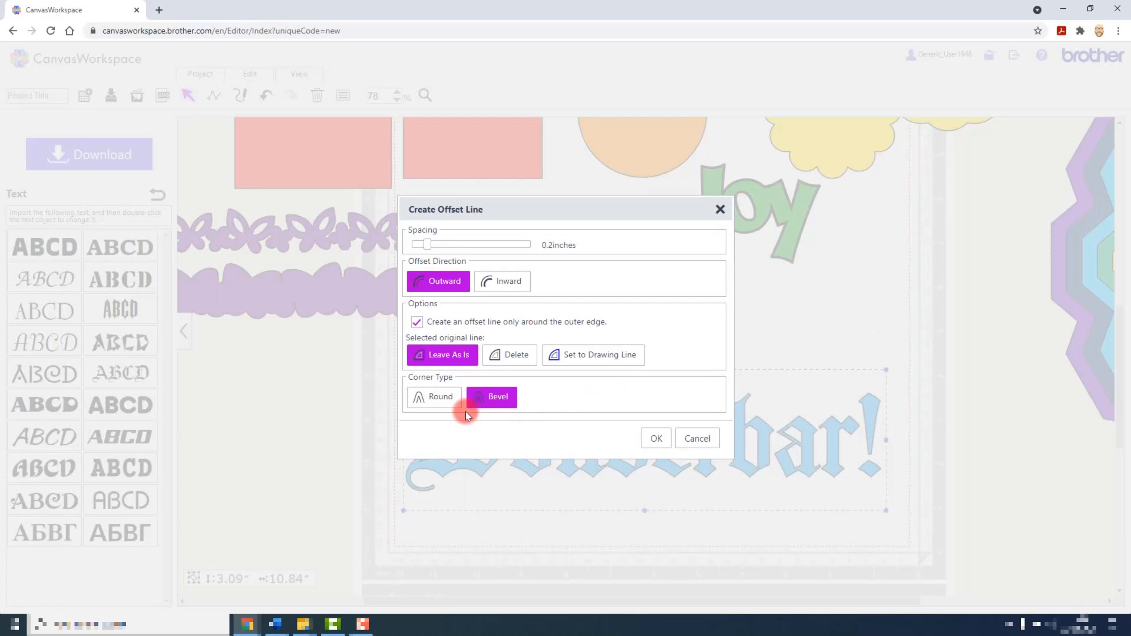
click(433, 397)
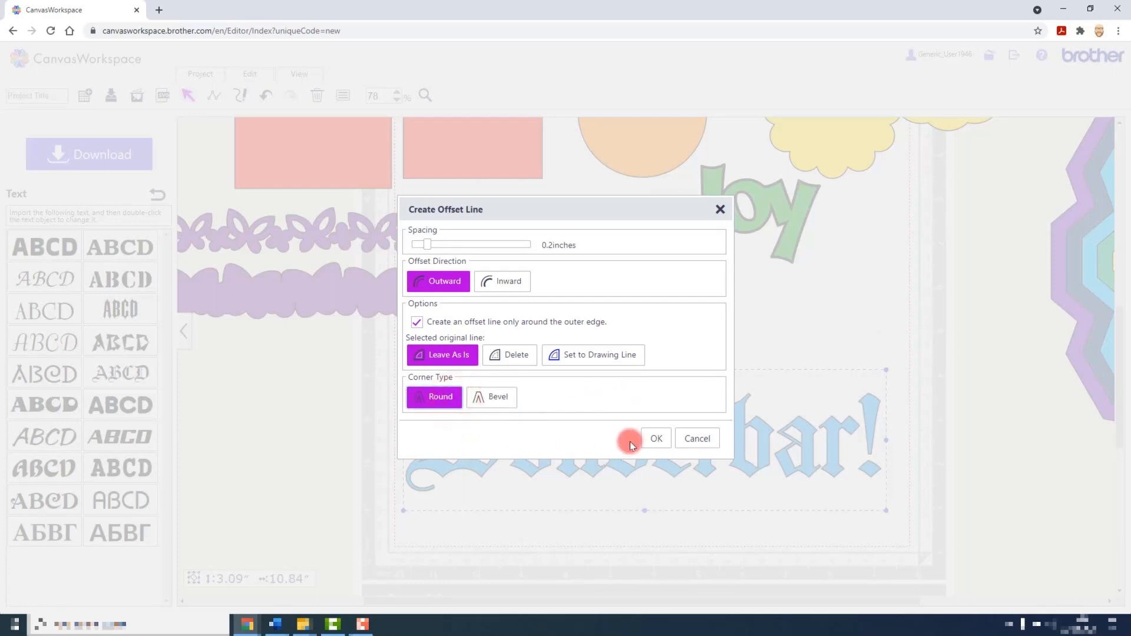
click(655, 437)
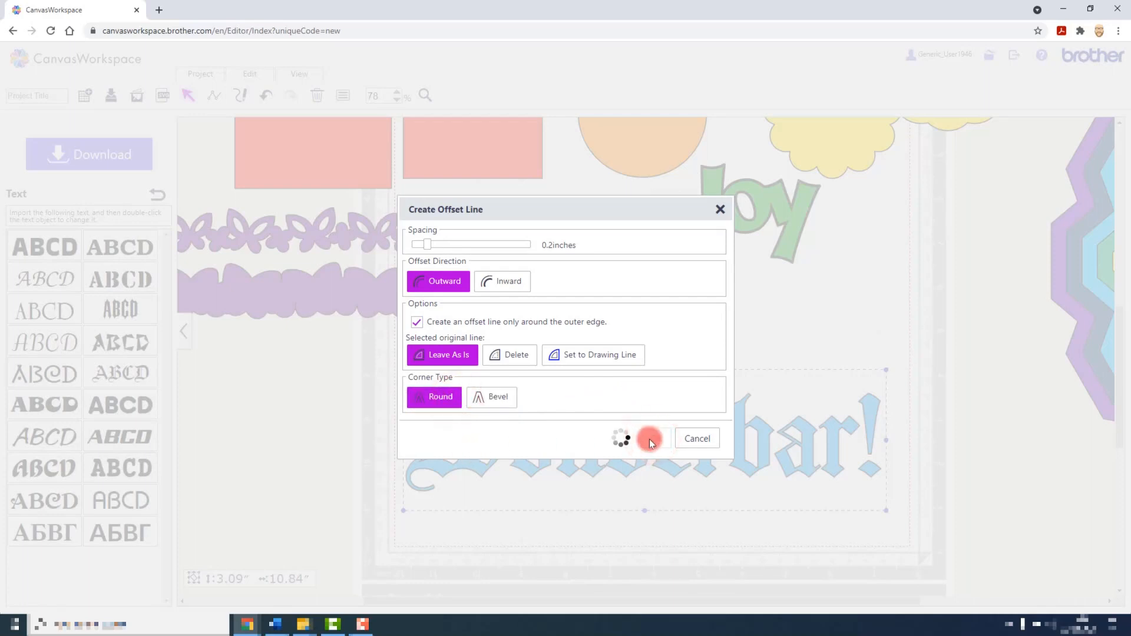
click(649, 438)
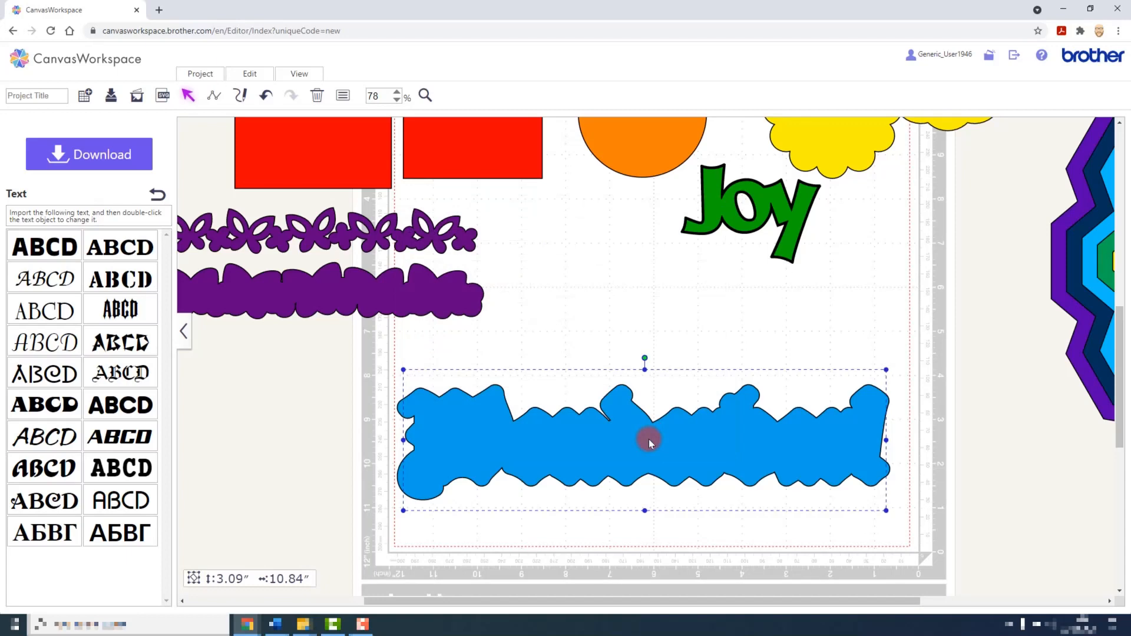
Send the blue 2.61 by 11.17-inch Wonderbar! offset to the back.
click(249, 73)
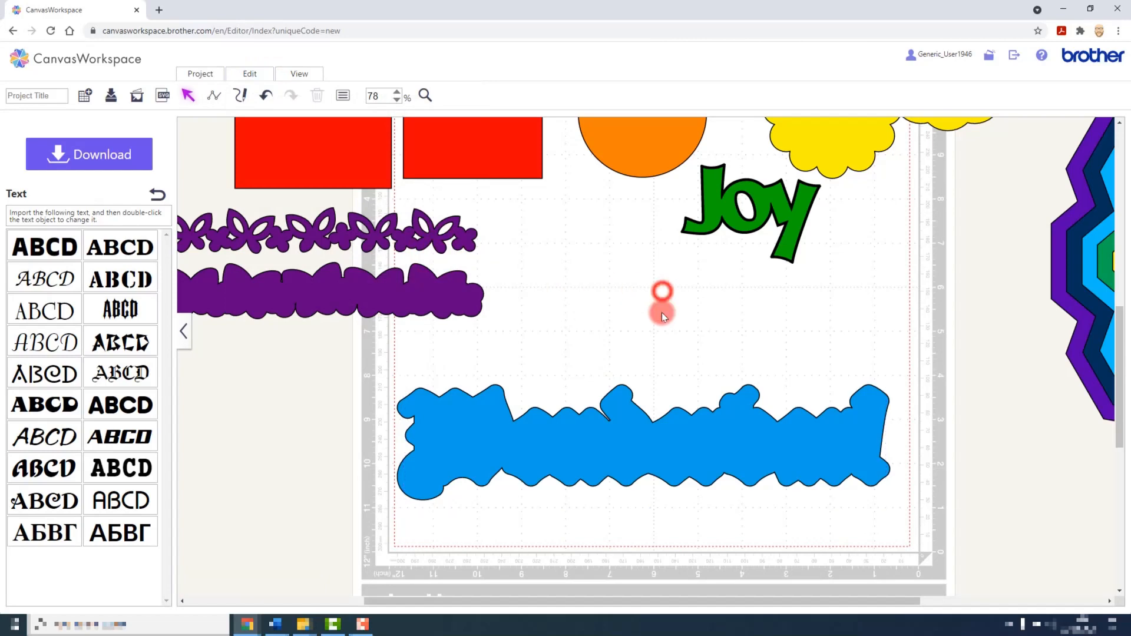
click(674, 413)
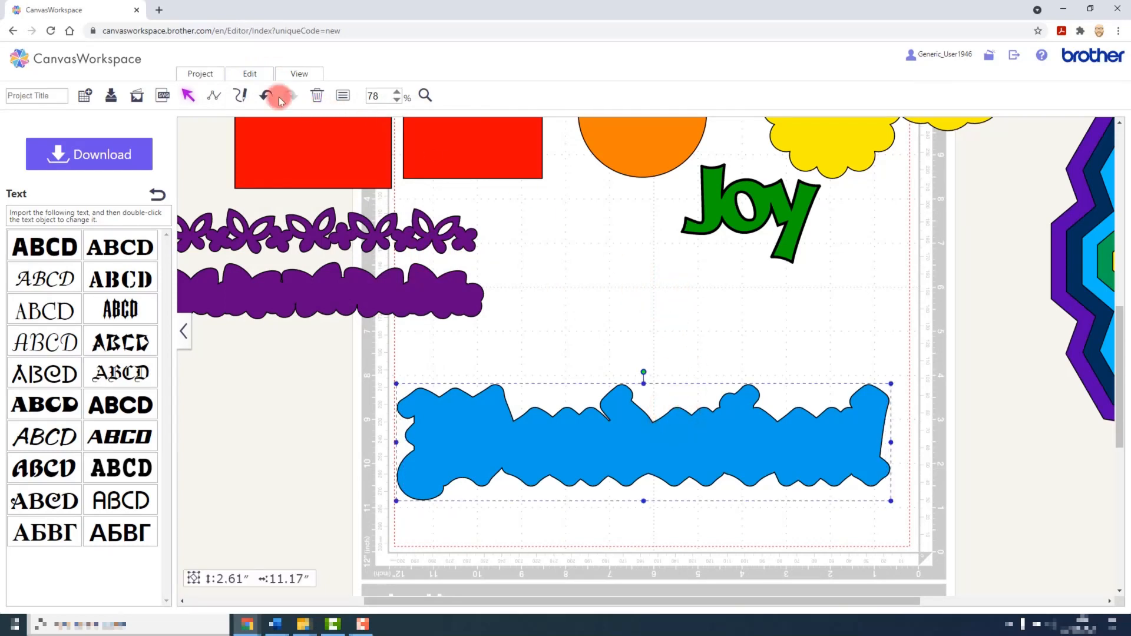
click(249, 73)
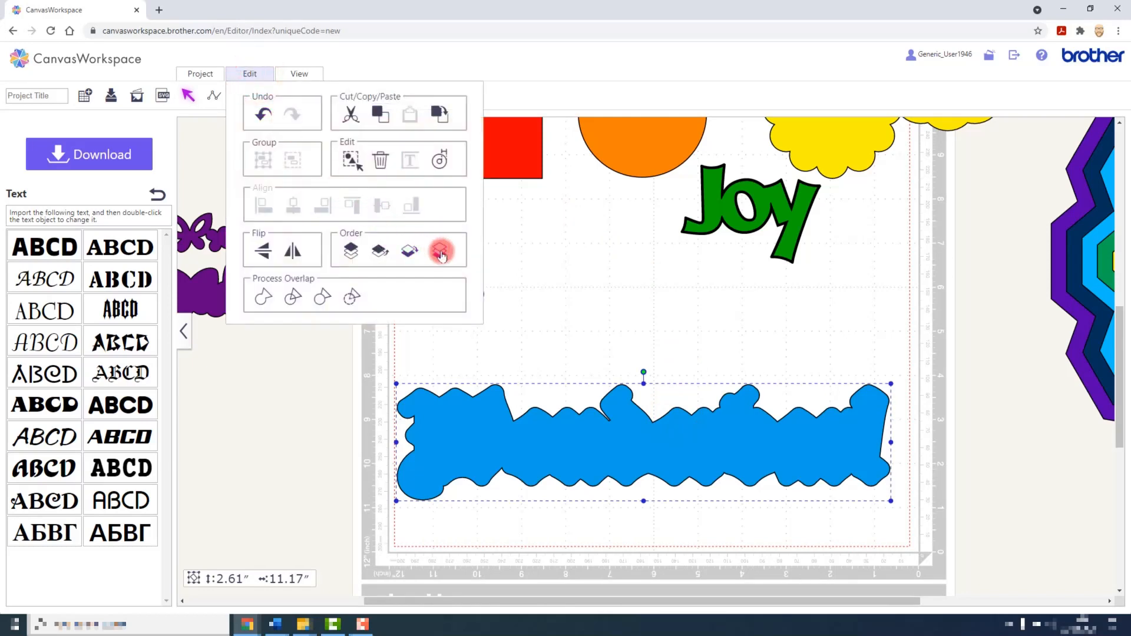
mouse_move(440, 250)
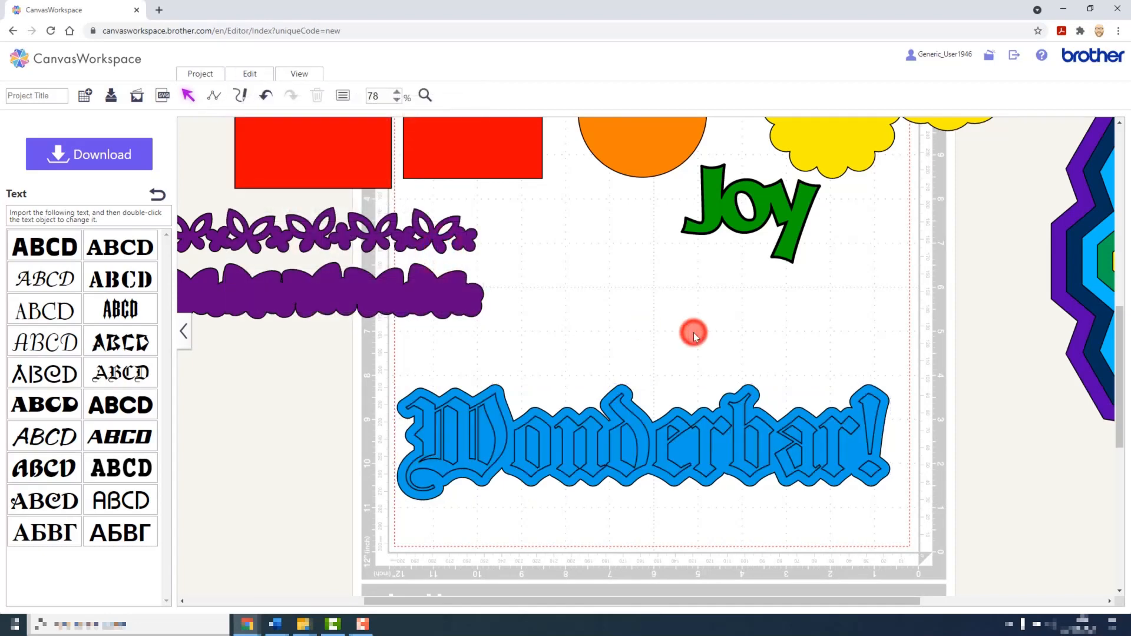
mouse_move(900, 412)
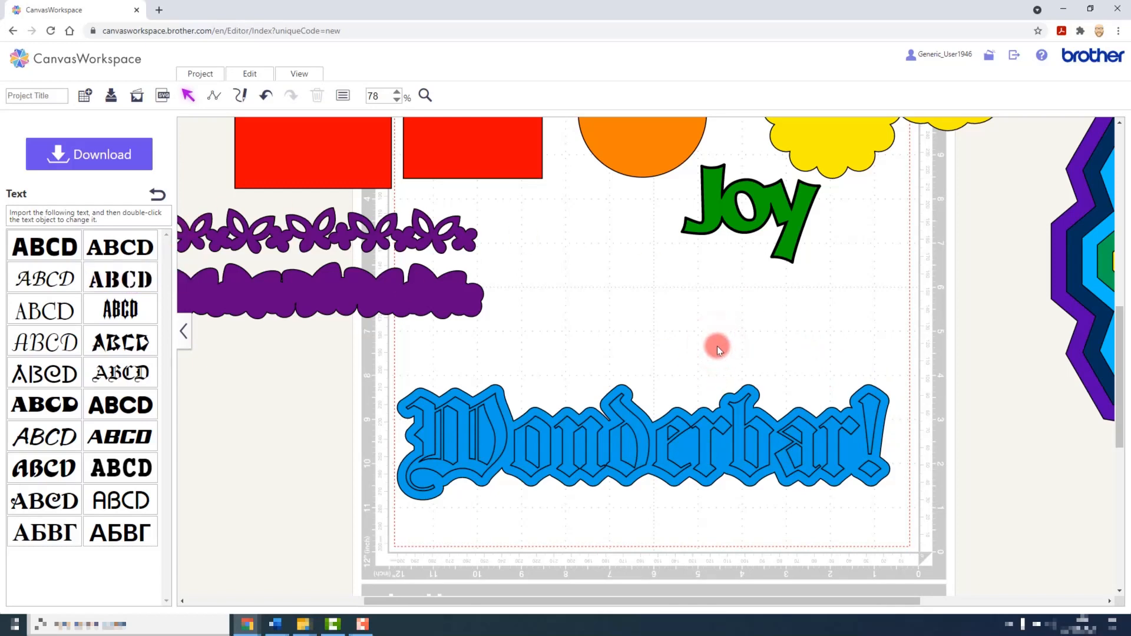
Zoom out to 50% to show the entire cutting mat.
click(298, 74)
text(50)
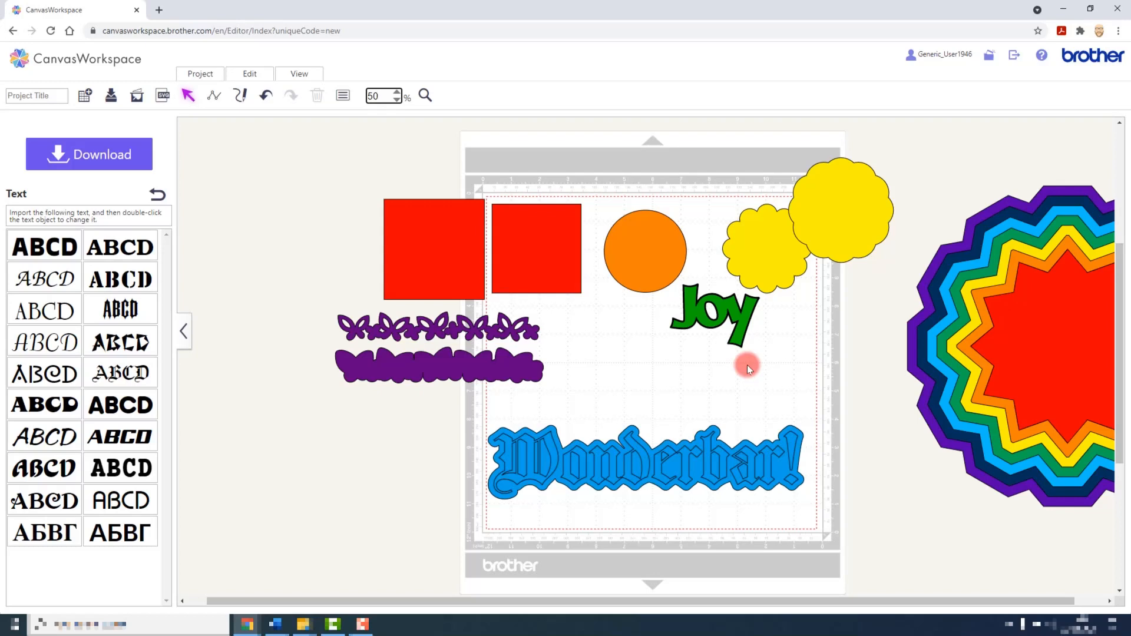
click(380, 96)
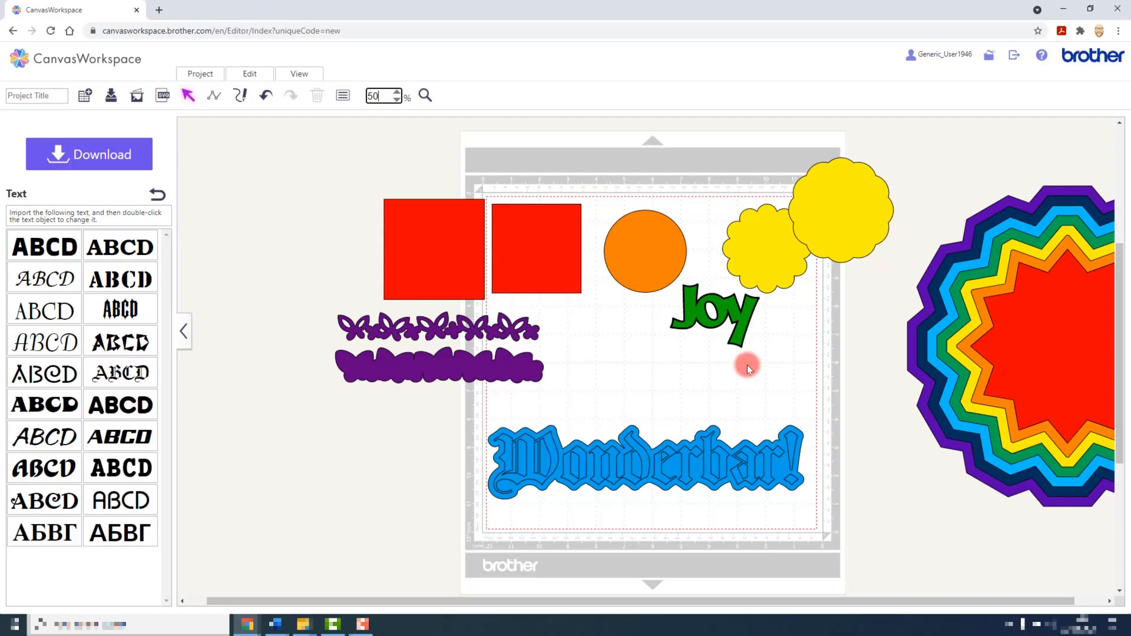